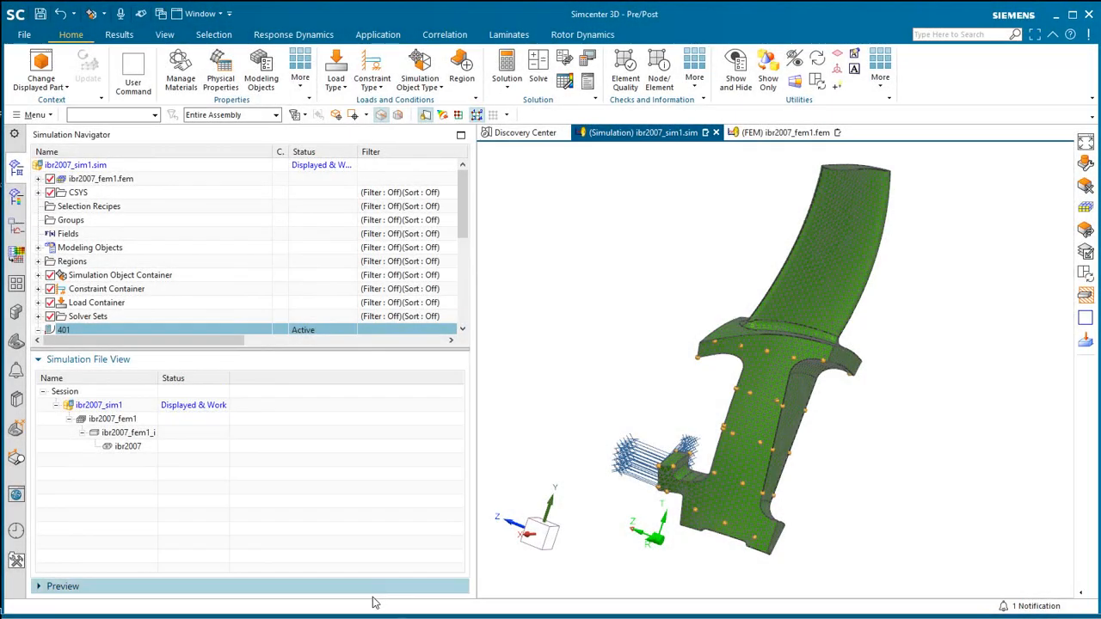
mouse_move(151, 245)
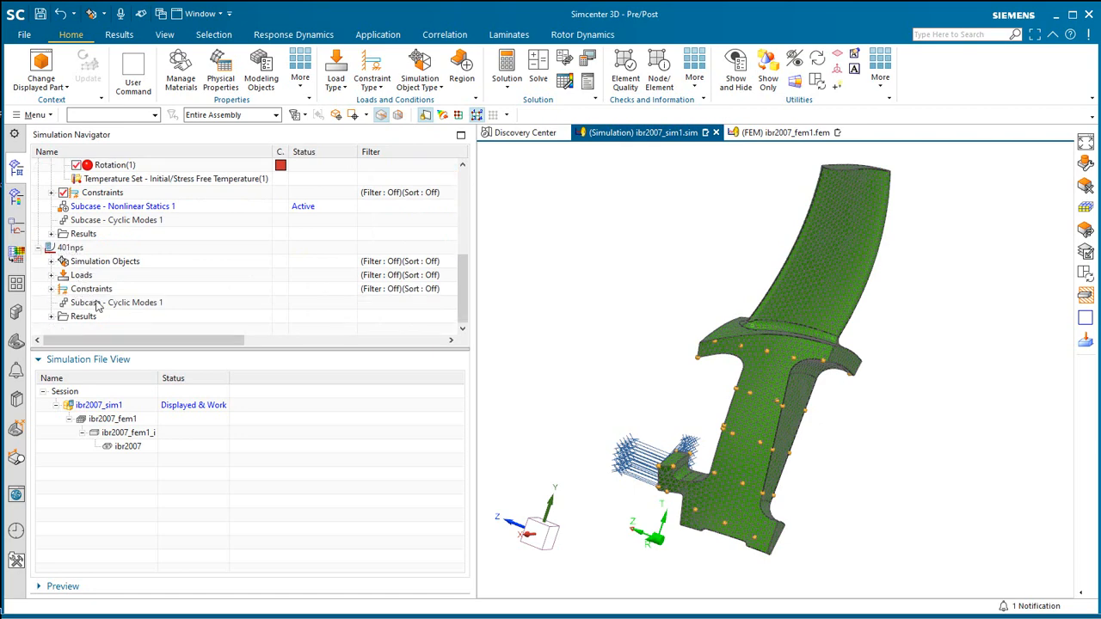
Select Subcase - Cyclic Modes 1 under the 401nps solution
click(116, 302)
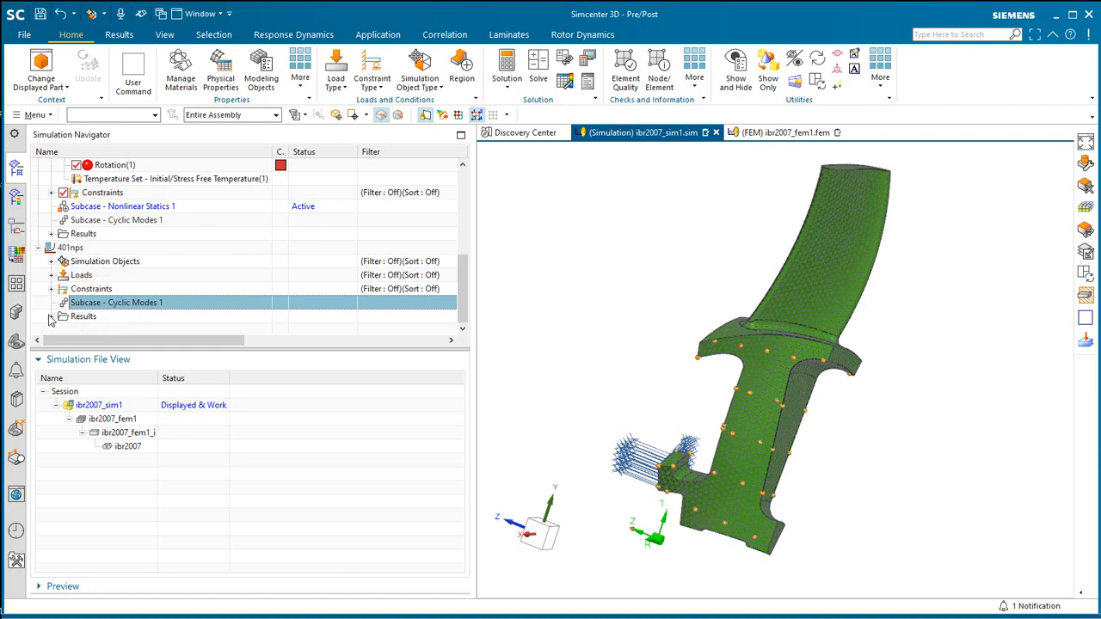
Plot Harmonic Index 0, Mode 1 (319.09 Hz) nodal displacement with Sector Display set to All
click(108, 35)
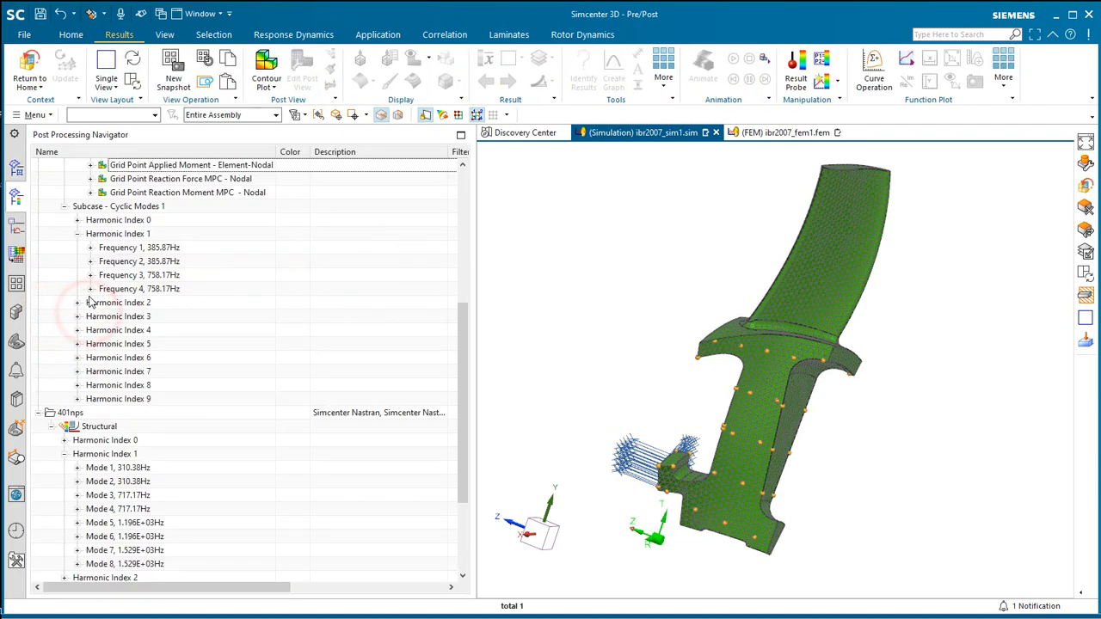
scroll(down, 3)
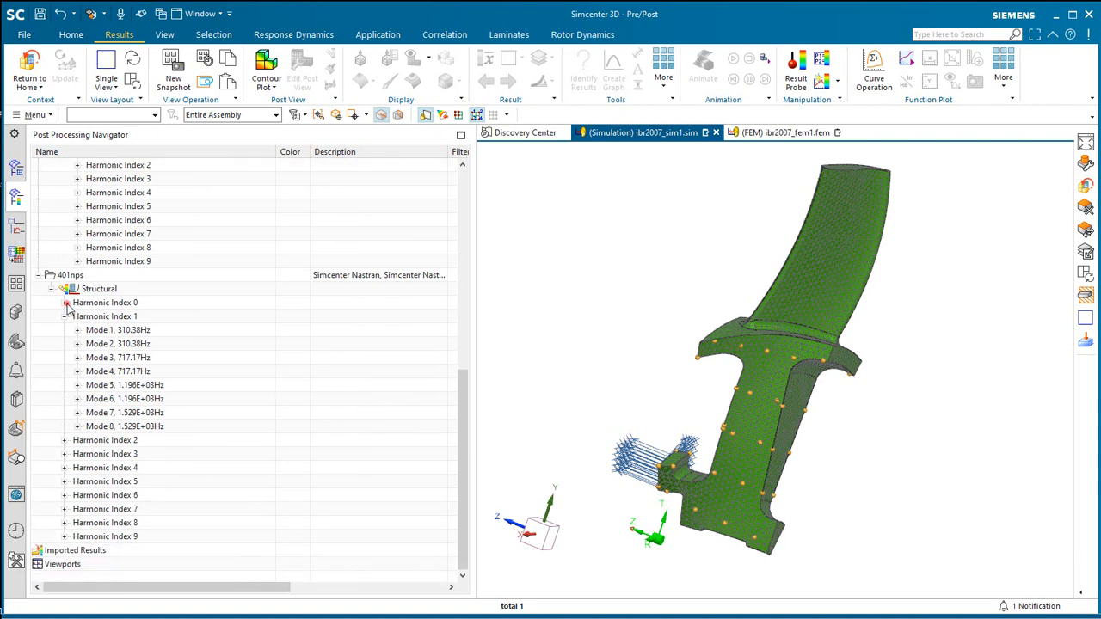
click(77, 317)
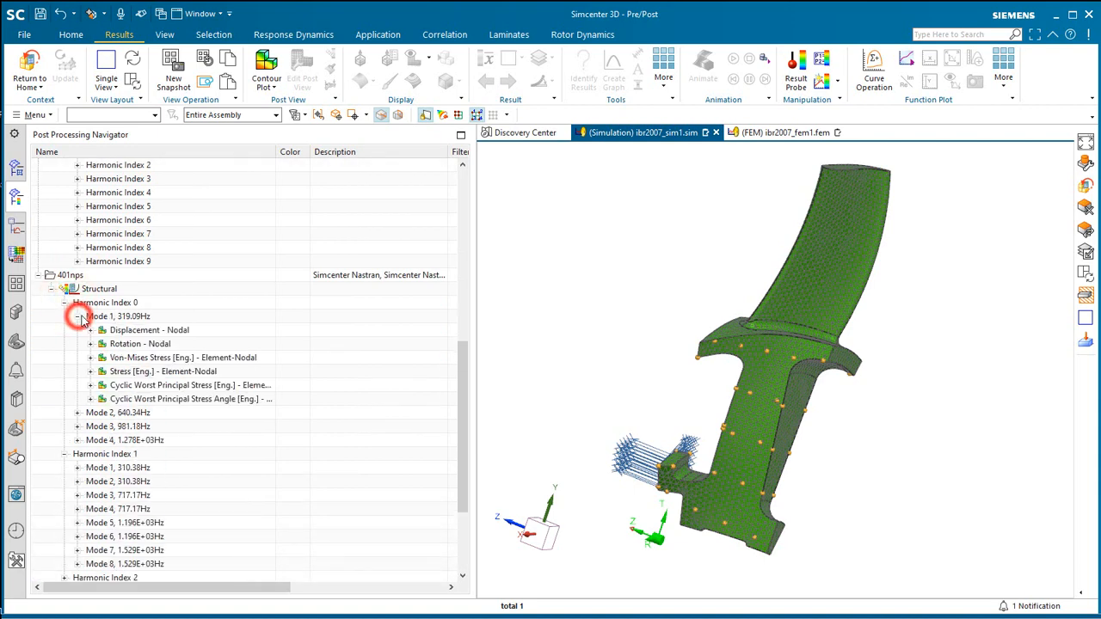
double_click(148, 329)
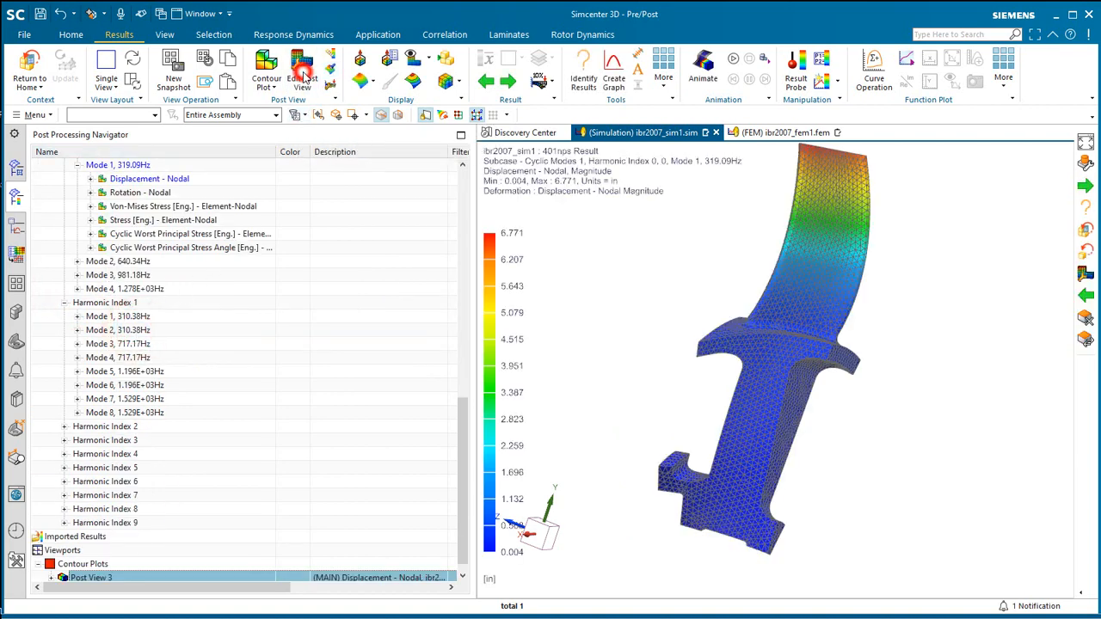
click(302, 67)
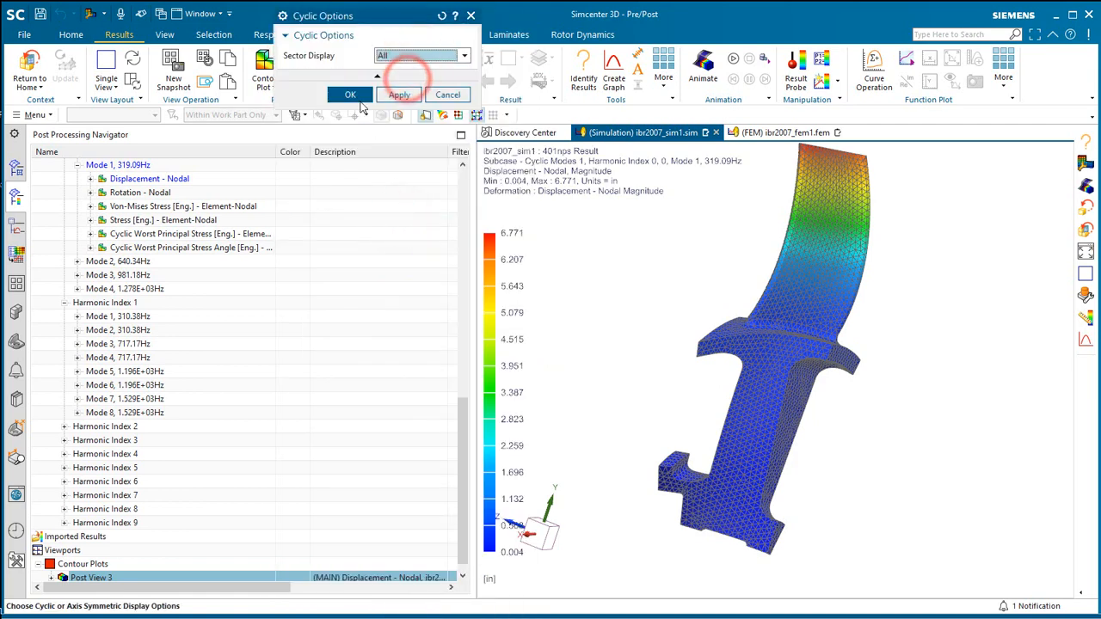
click(350, 94)
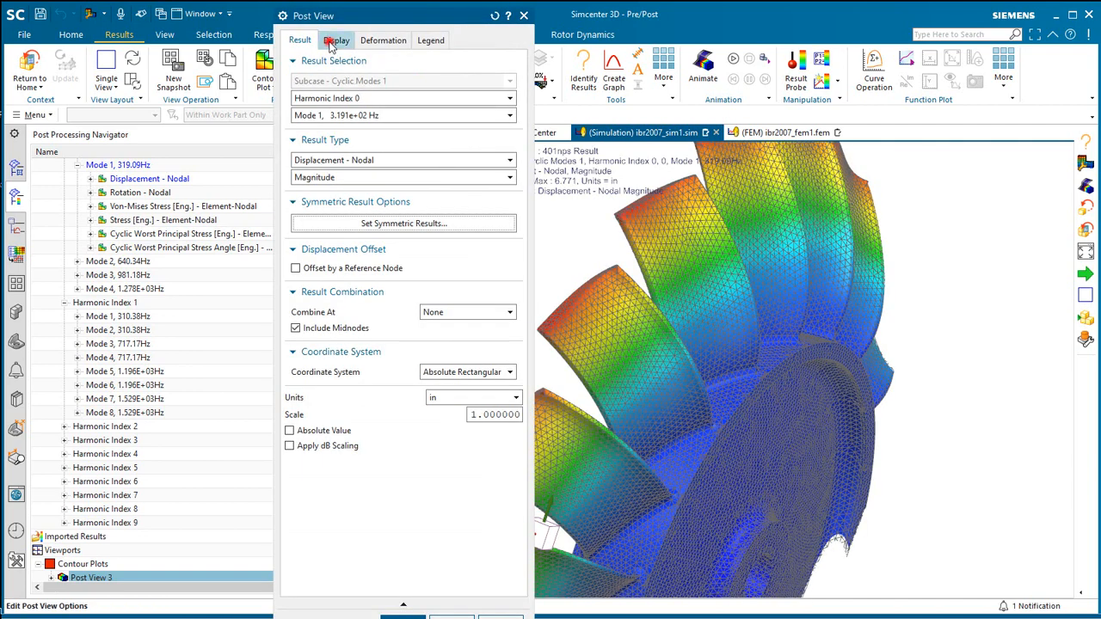
click(336, 40)
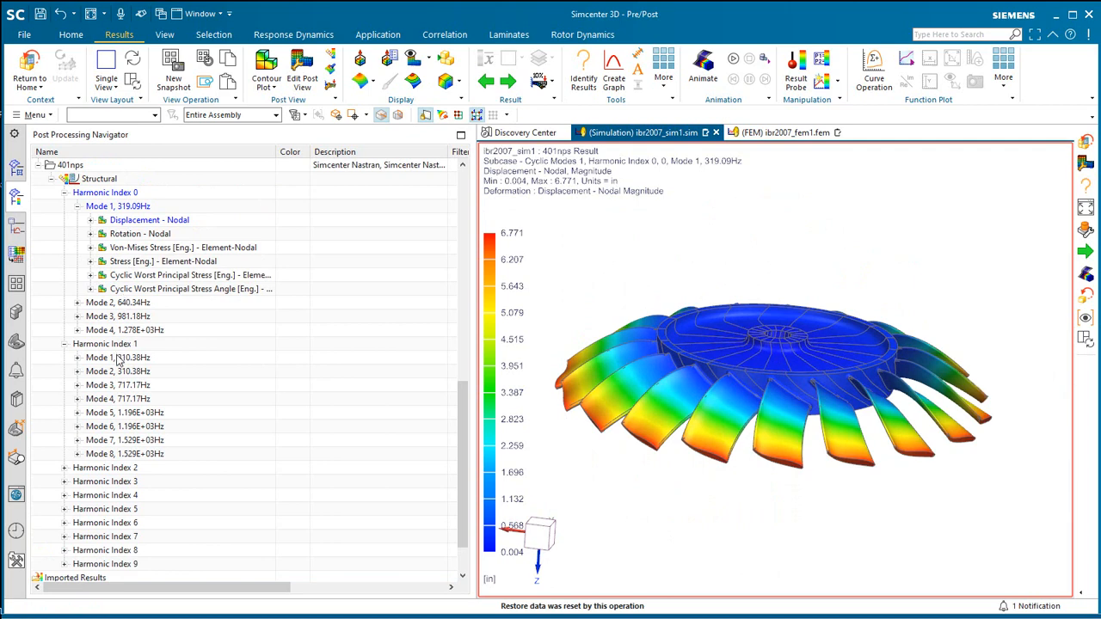
Plot Harmonic Index 1, Mode 1 nodal displacement and orbit the rotor edge-on
click(75, 357)
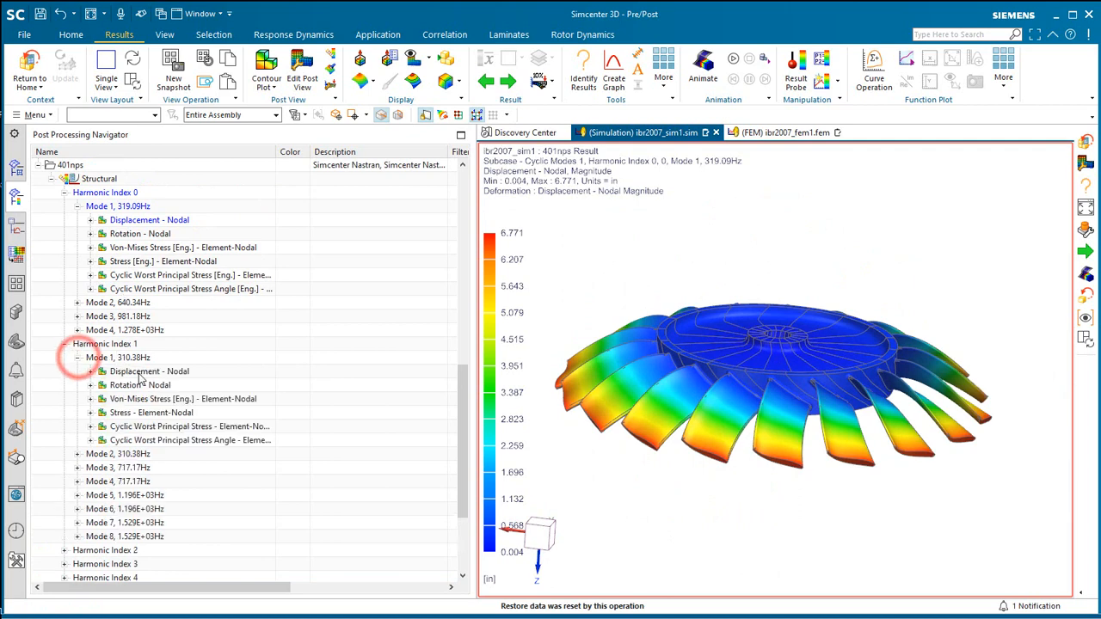
double_click(149, 371)
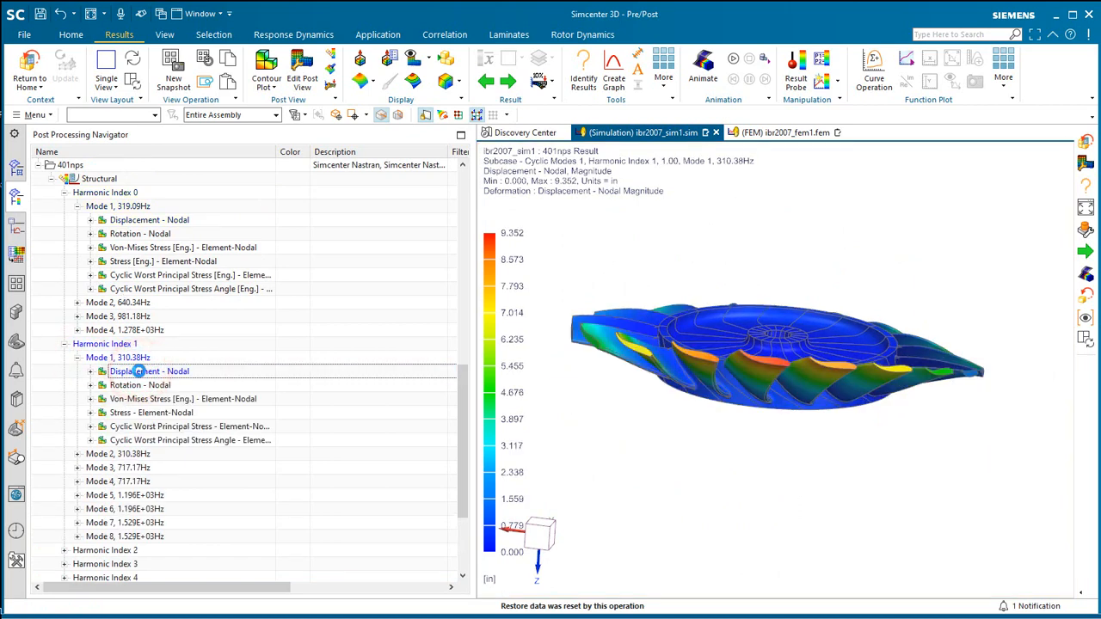
drag(774, 361, 790, 466)
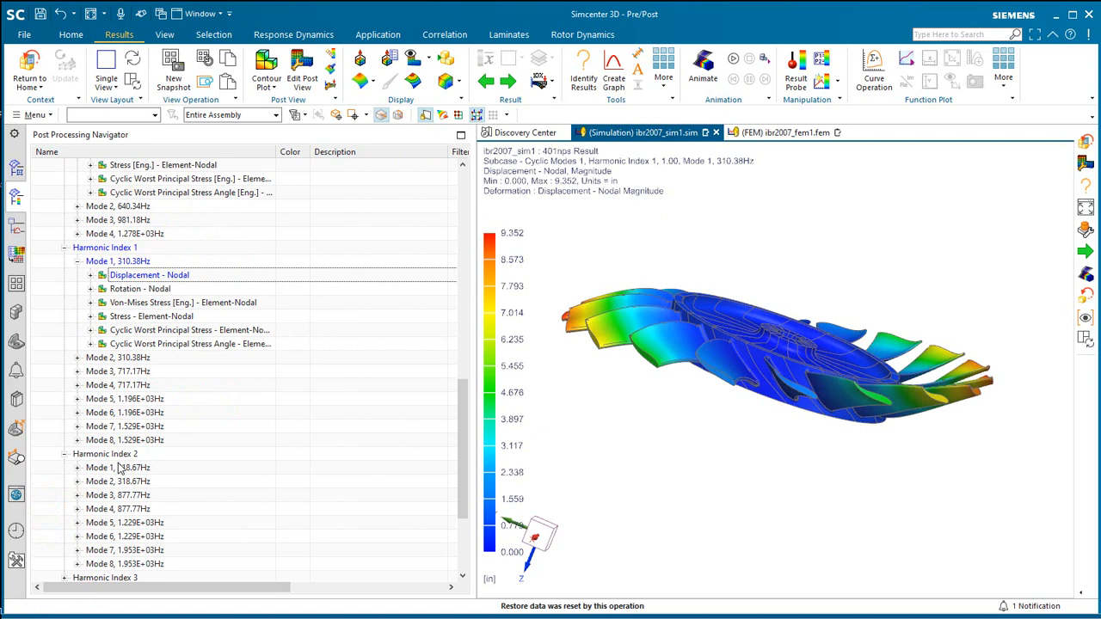
Show the Harmonic Index 2, Mode 1 (318.67 Hz) shape and inspect it by orbiting
click(75, 468)
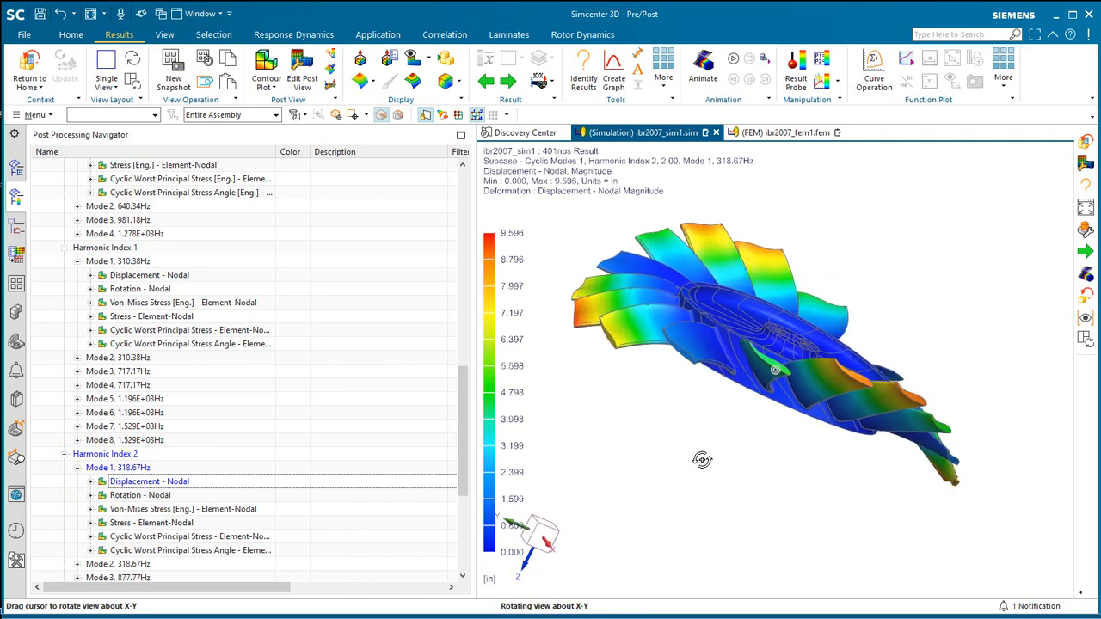
drag(701, 458, 660, 453)
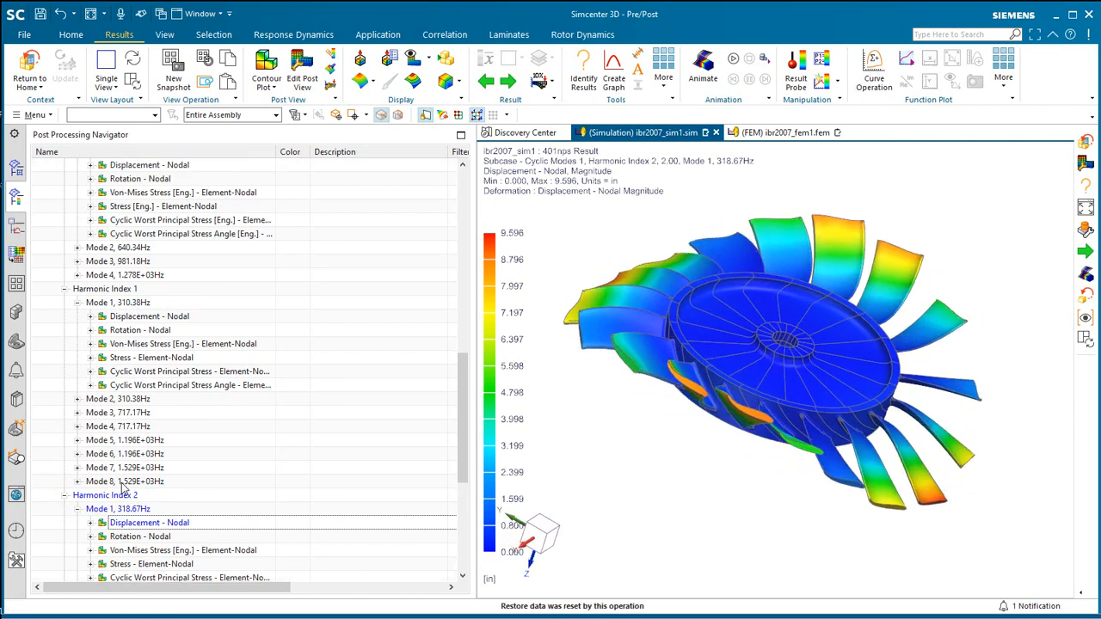
click(105, 288)
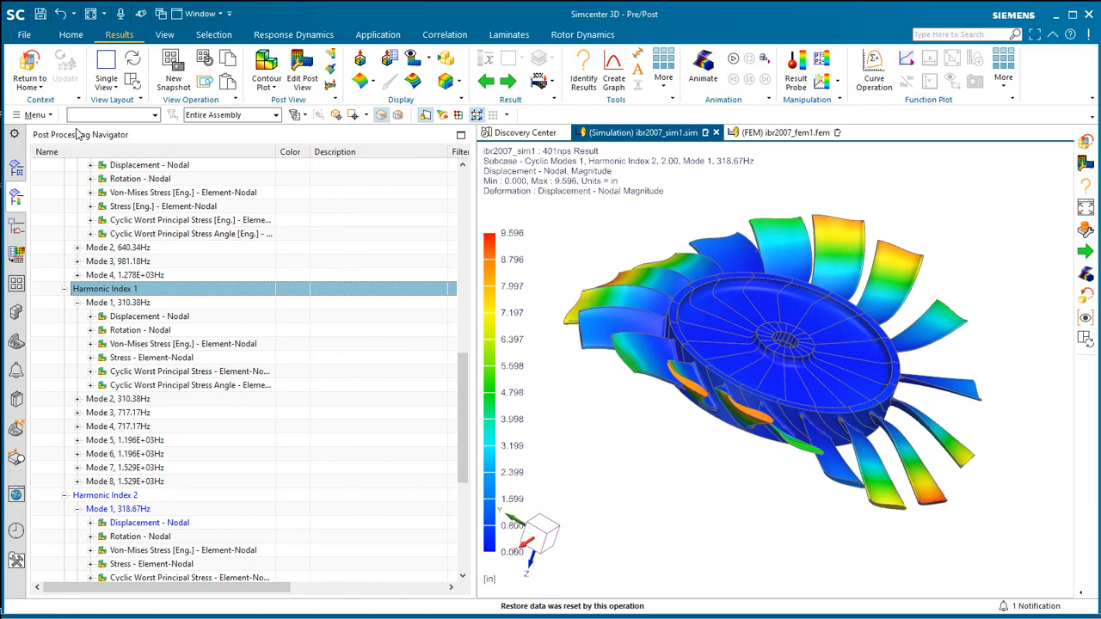
click(12, 169)
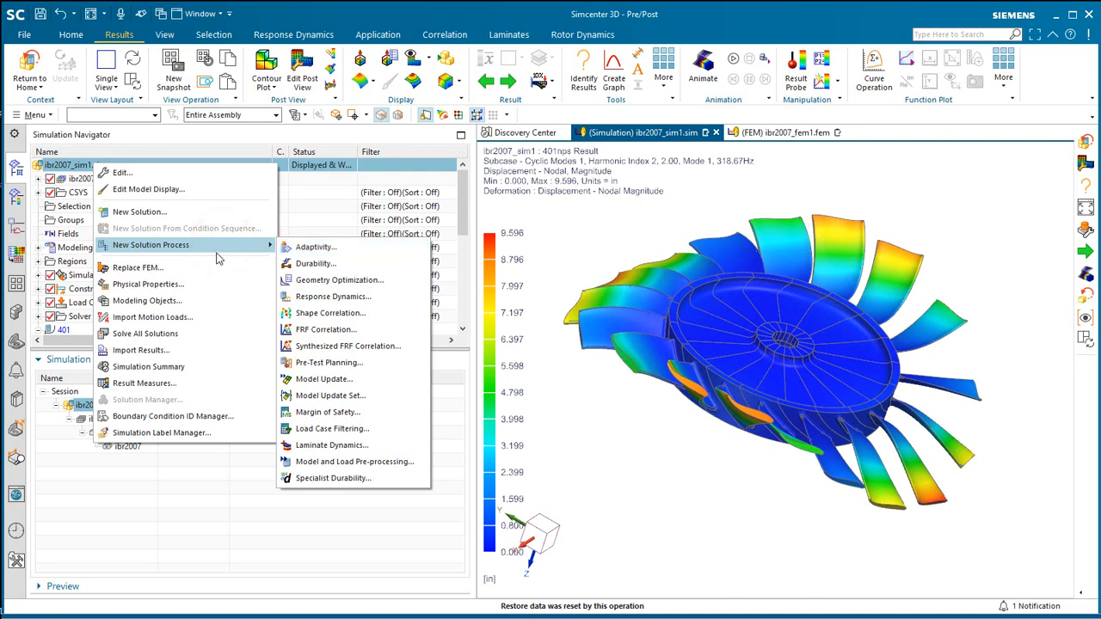
Create a Rotor Dynamics SOL 414,110 Complex Modal solution named '414-110 campbell'
click(139, 212)
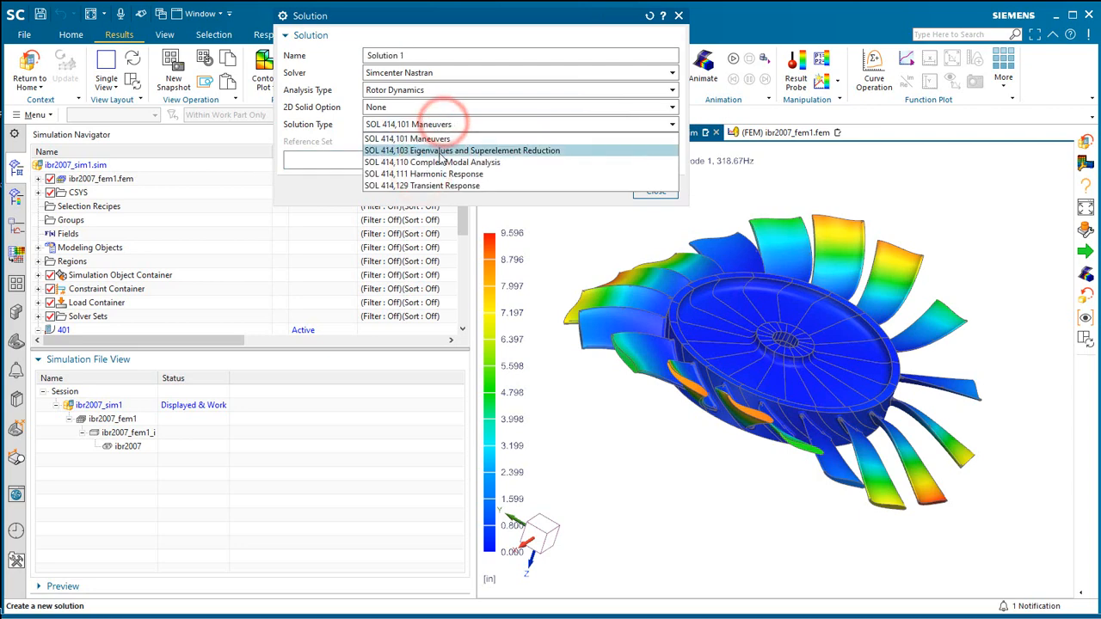
click(432, 161)
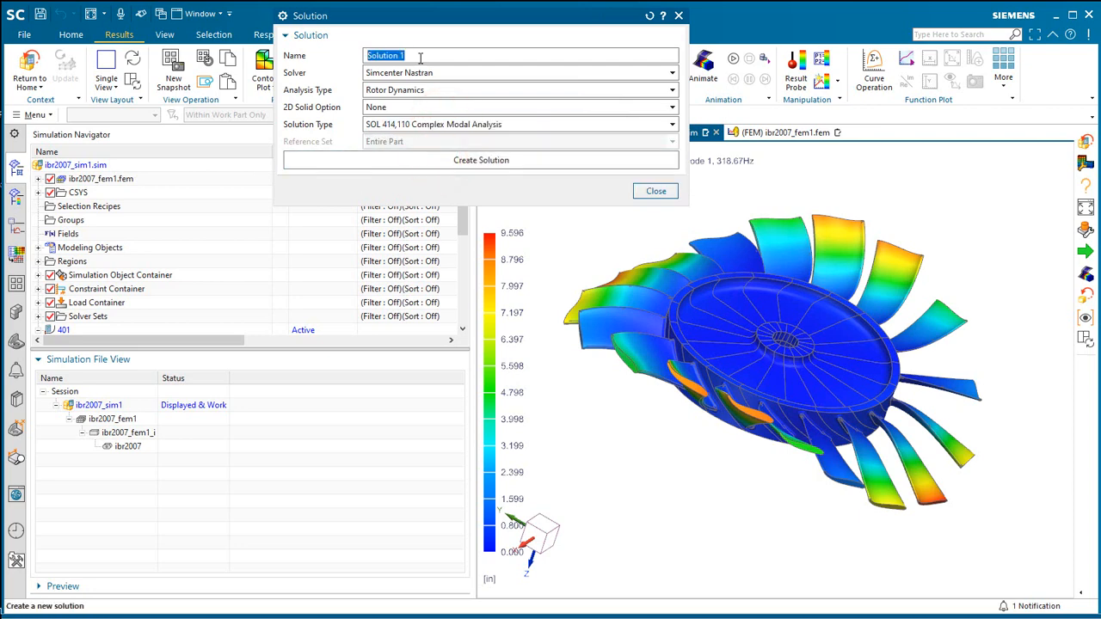
text(414-)
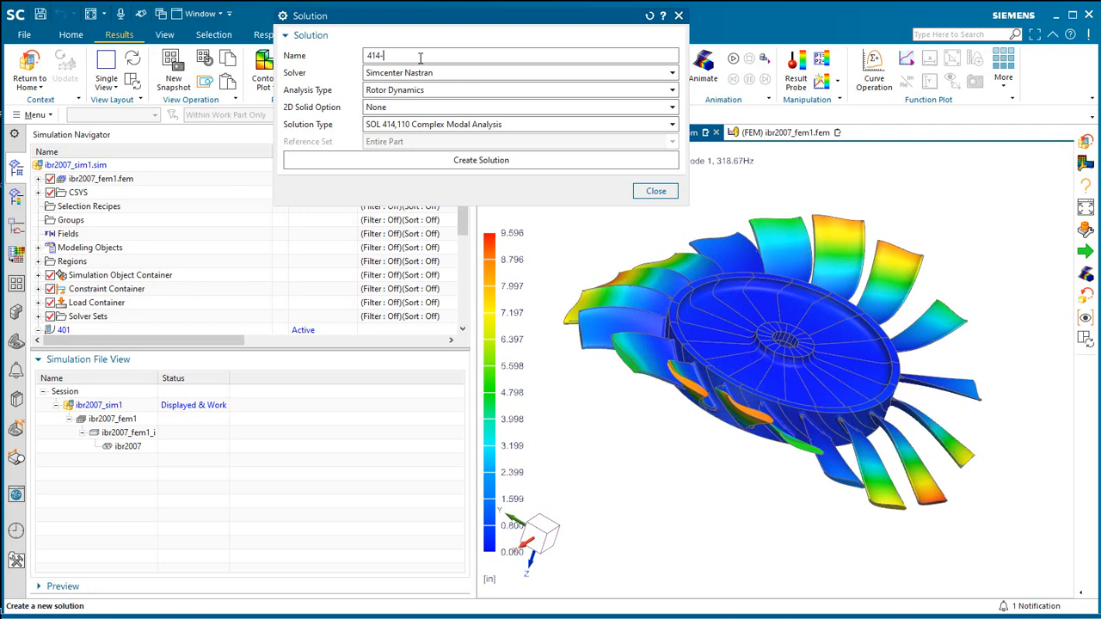
text(110)
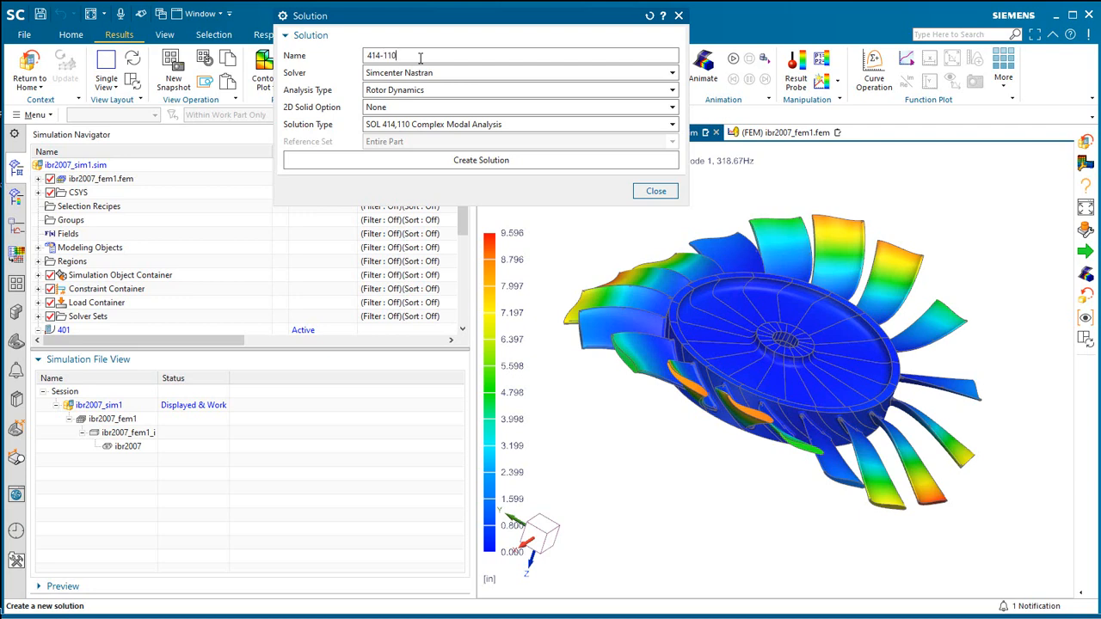
text(campbell)
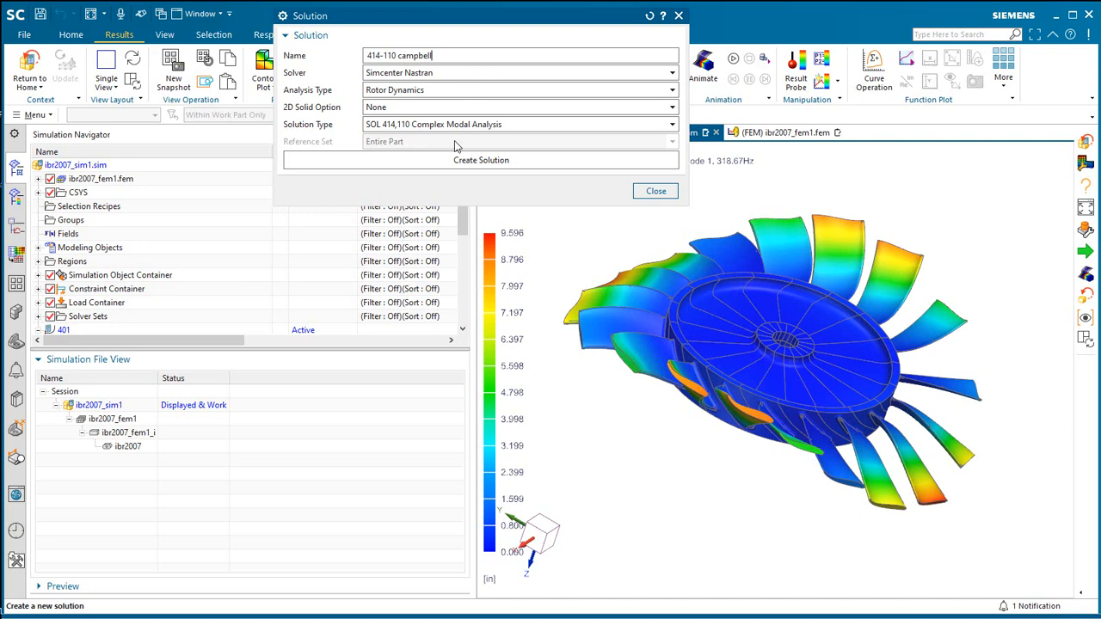
click(481, 160)
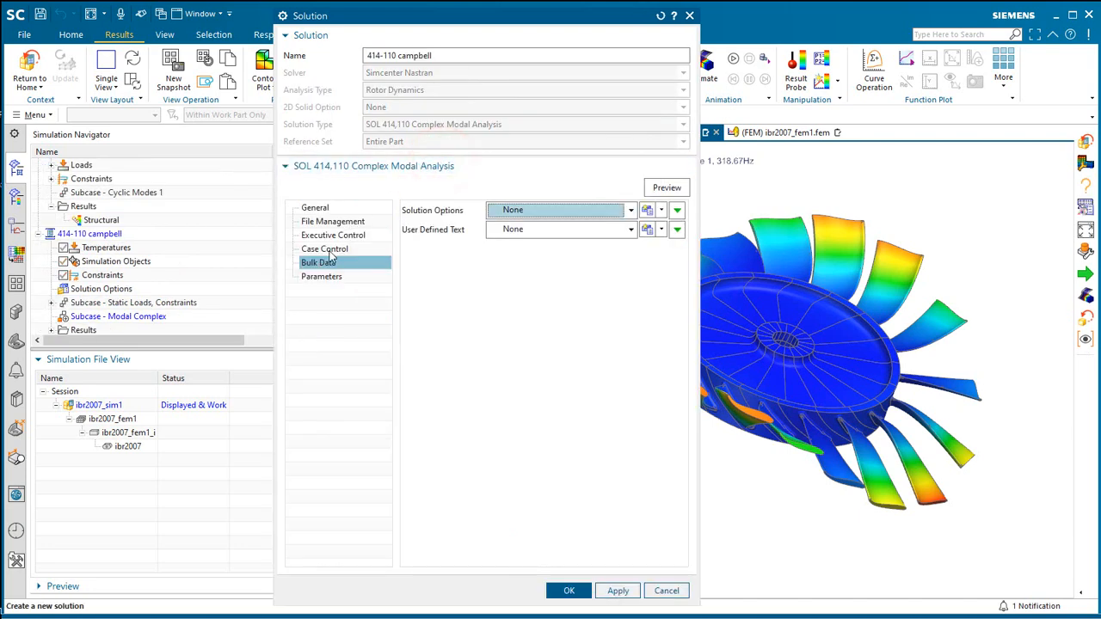
Define Harmonics Set2 as the Case Control cyclic symmetry waves object
click(325, 249)
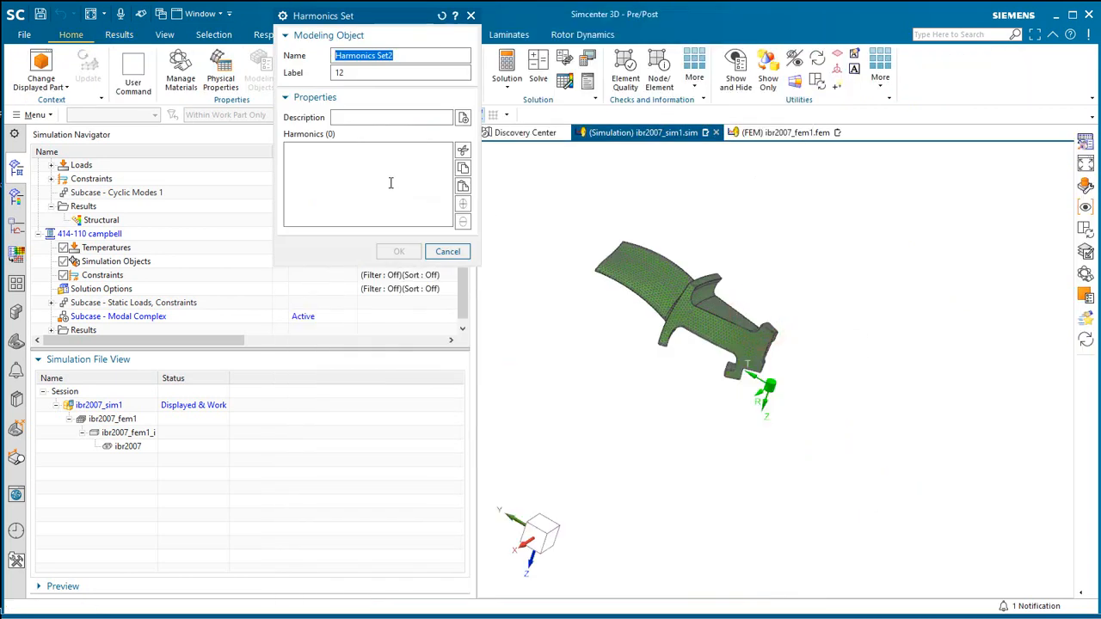
text(1)
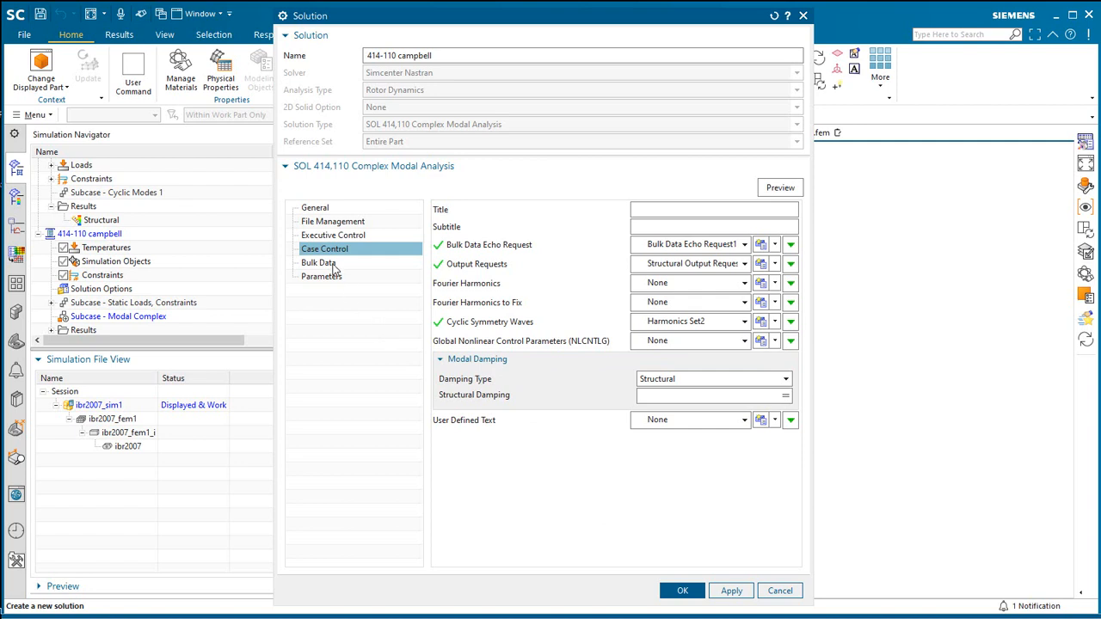
click(320, 263)
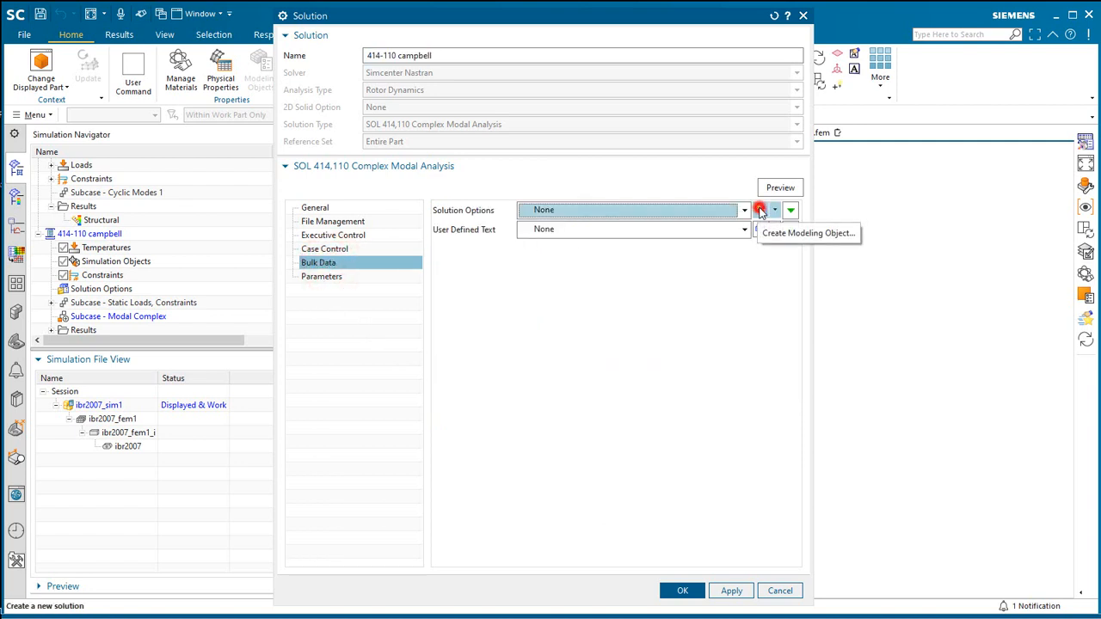
Set Linear by Steps speeds from 0 in 10 rev/s steps, 101 steps, and accept
click(763, 211)
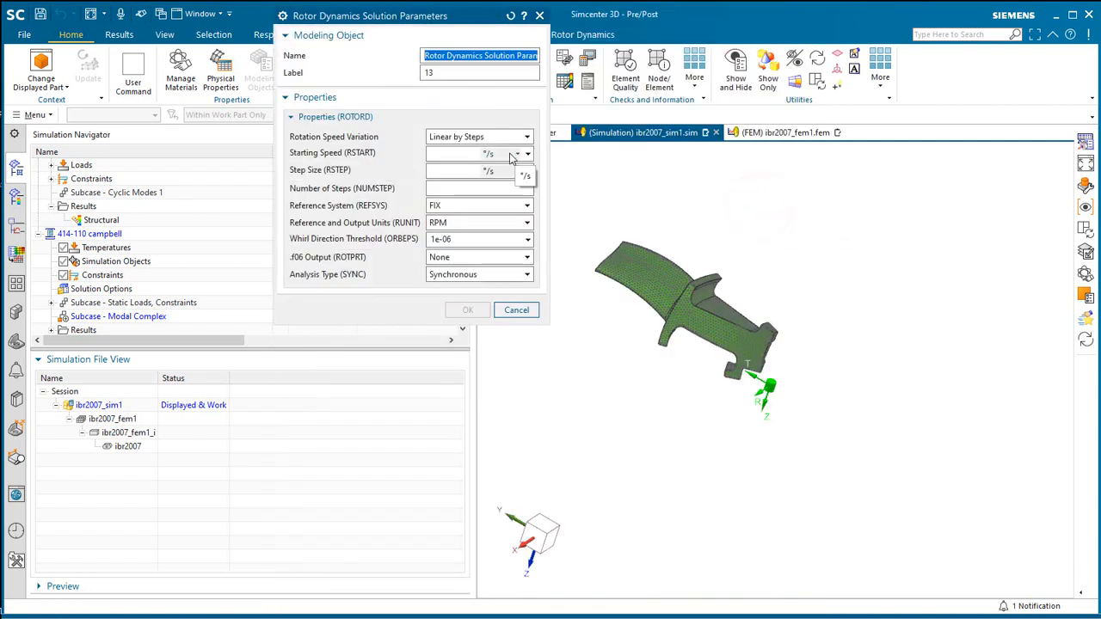
click(469, 163)
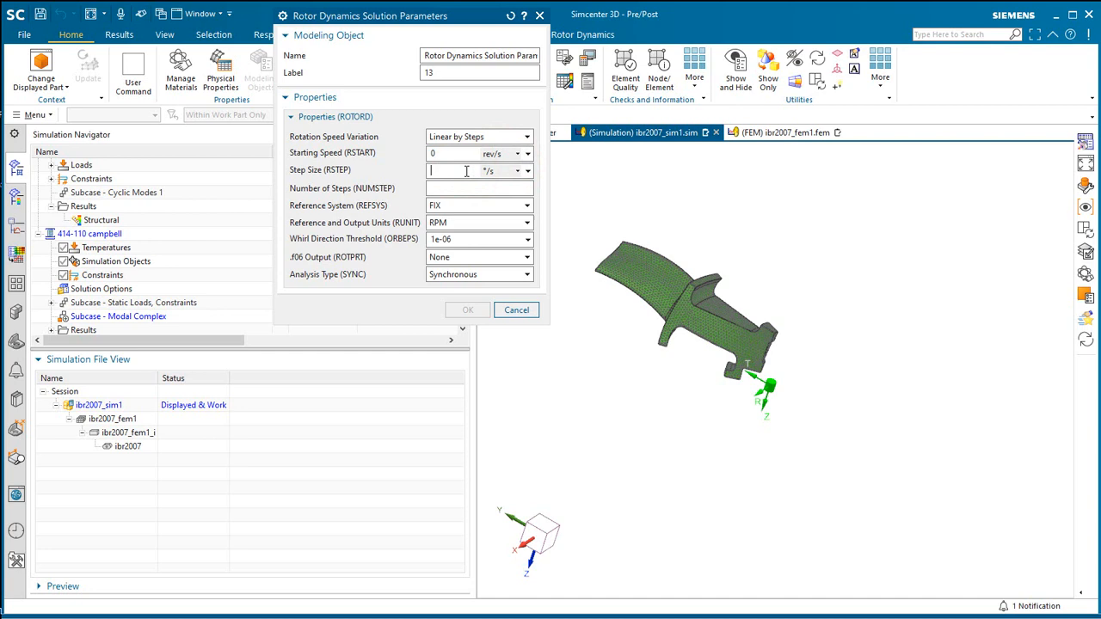
text(1)
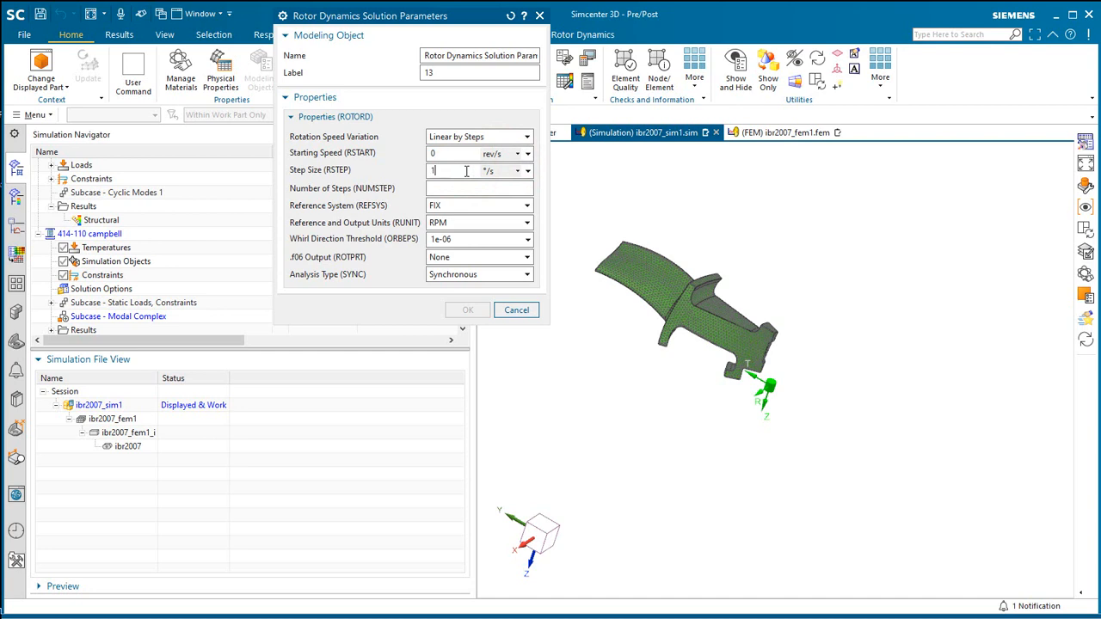
click(525, 170)
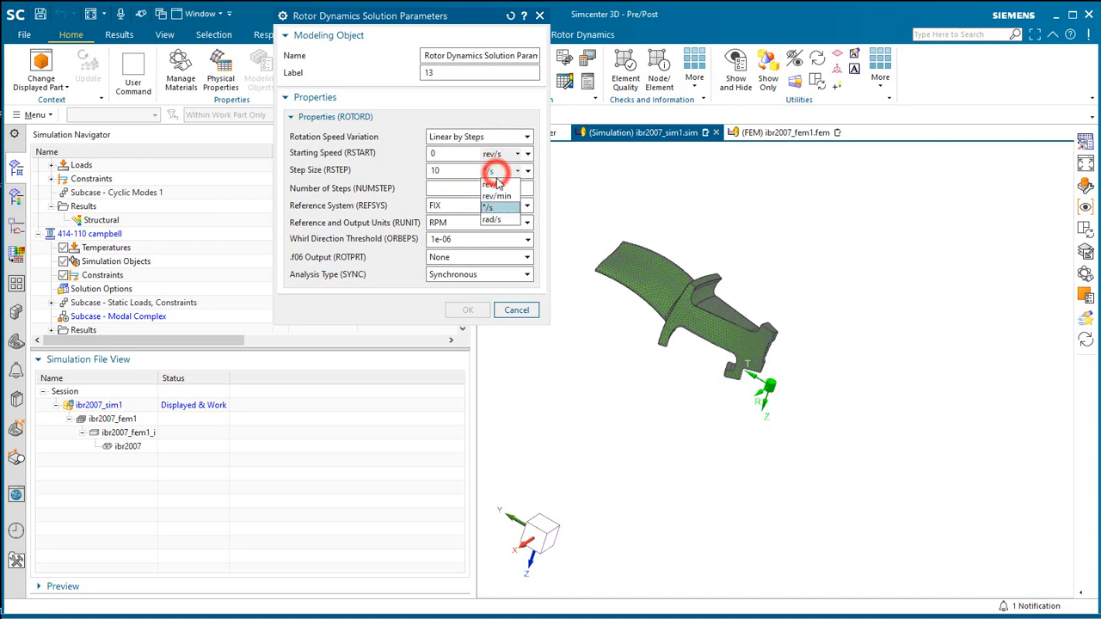
click(460, 188)
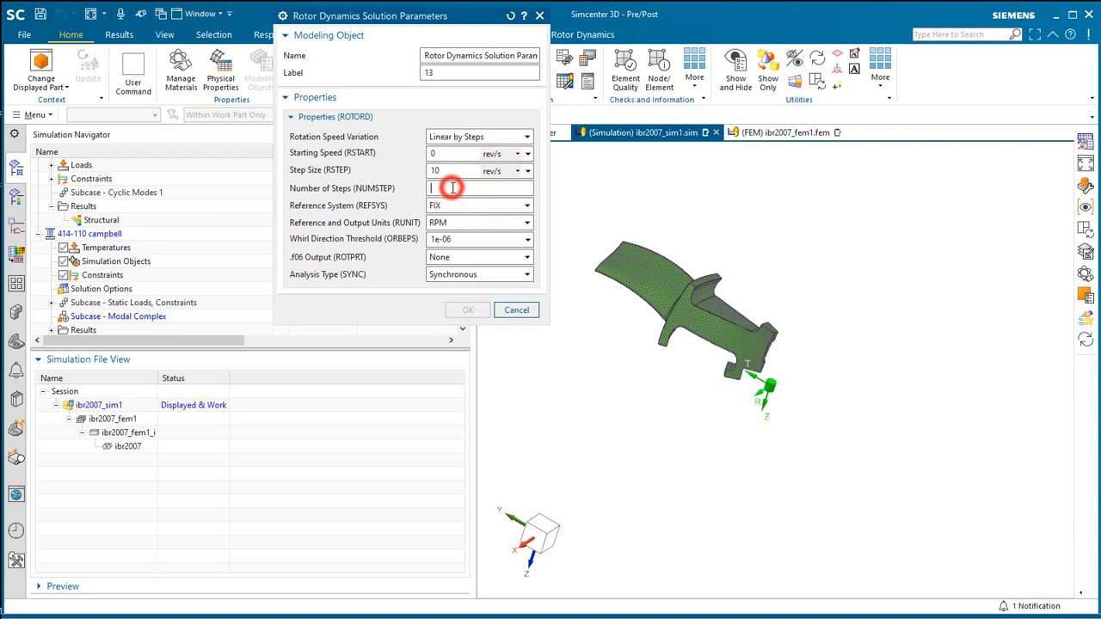
text(101)
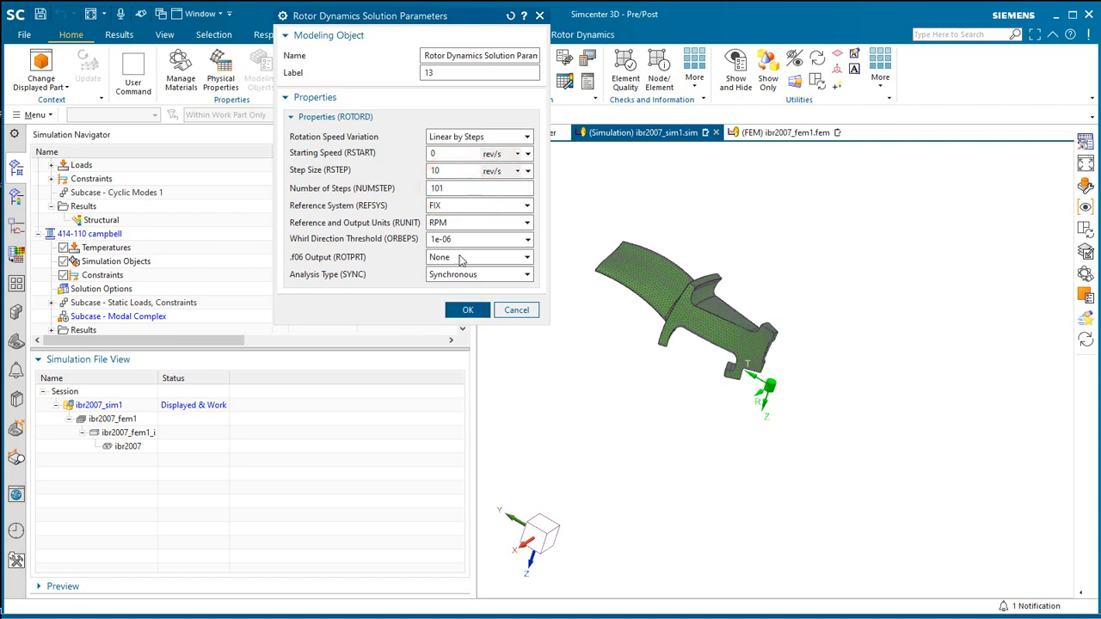
click(467, 310)
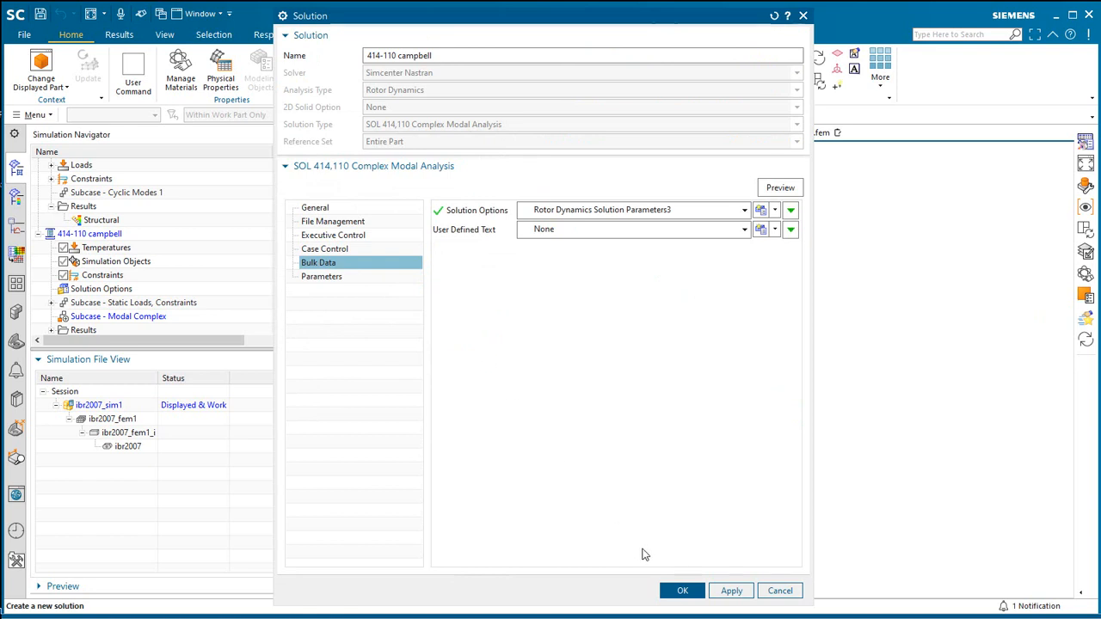
click(682, 590)
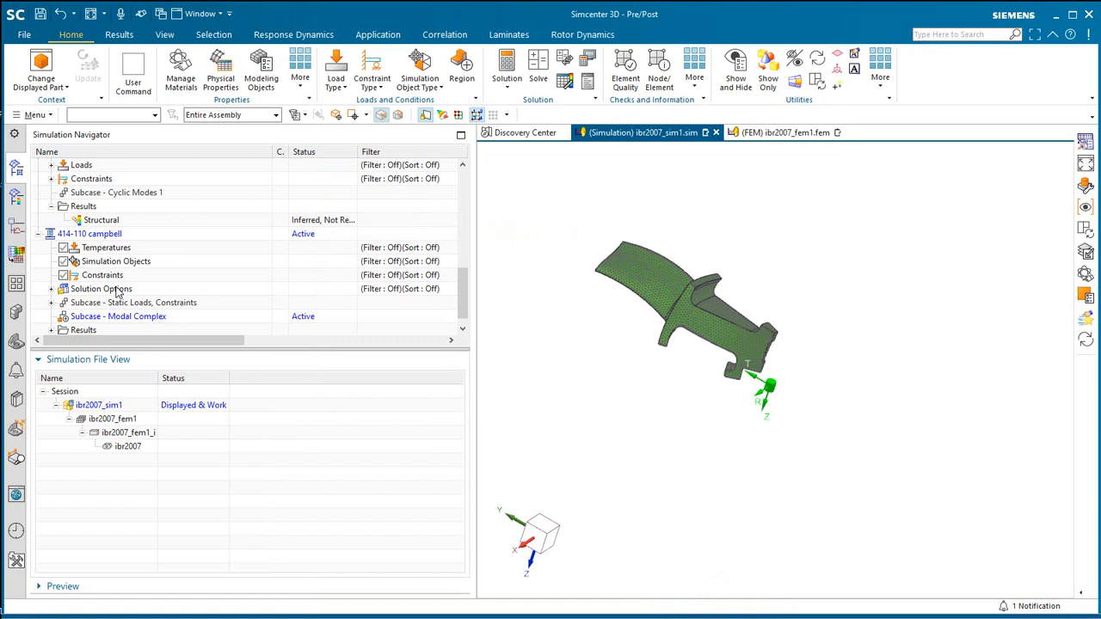
Add Cyclic Symmetry(1) and the user-defined constraint to the 414-110 campbell solution
right_click(118, 315)
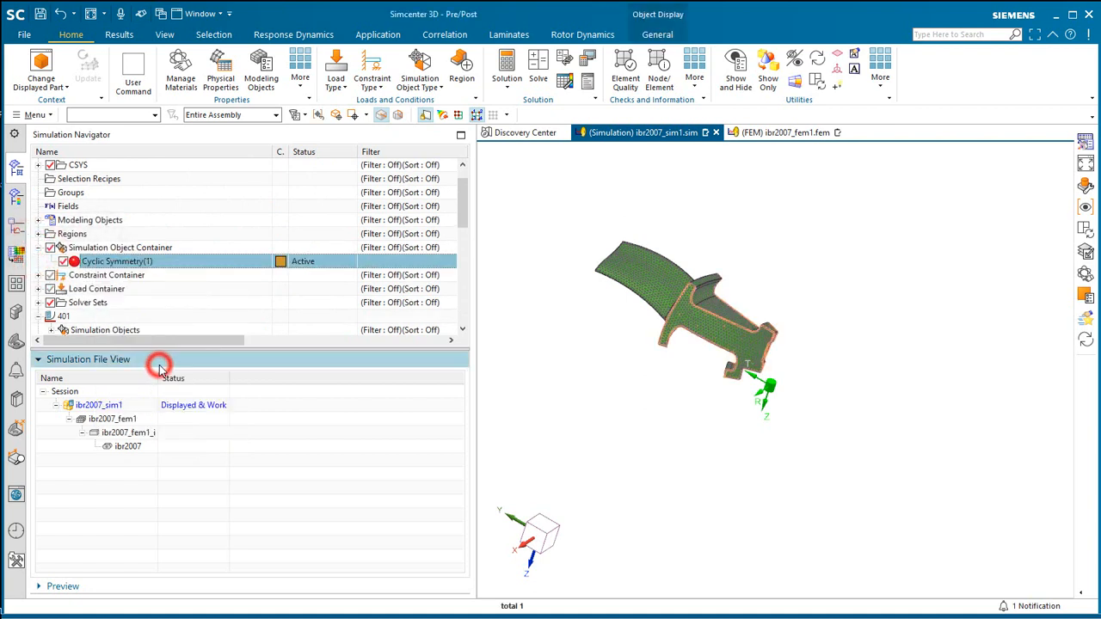
right_click(99, 289)
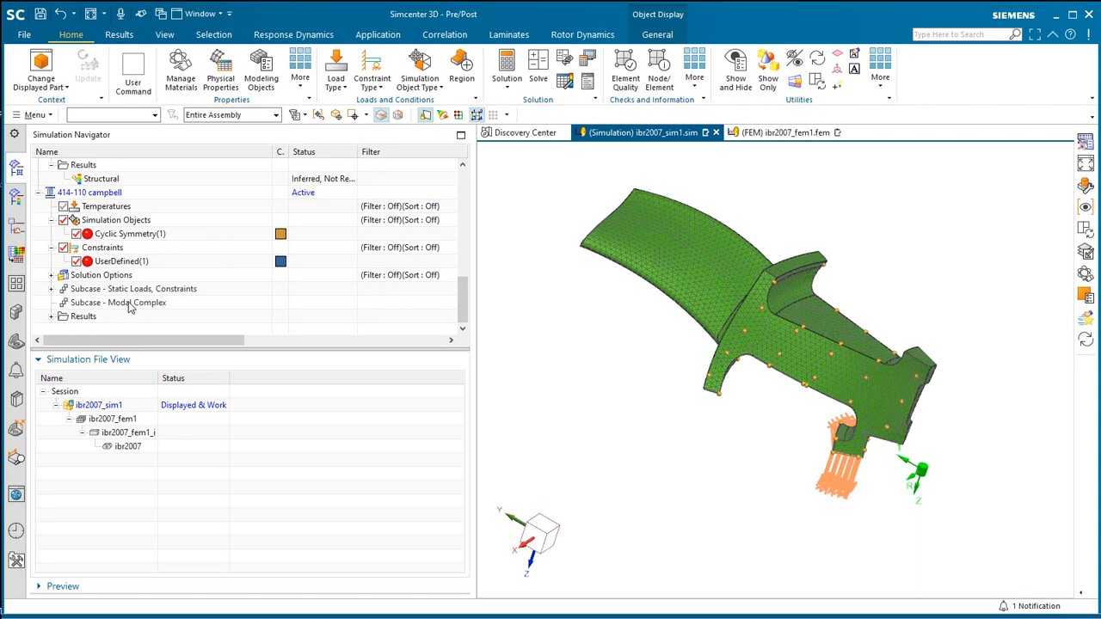
click(415, 67)
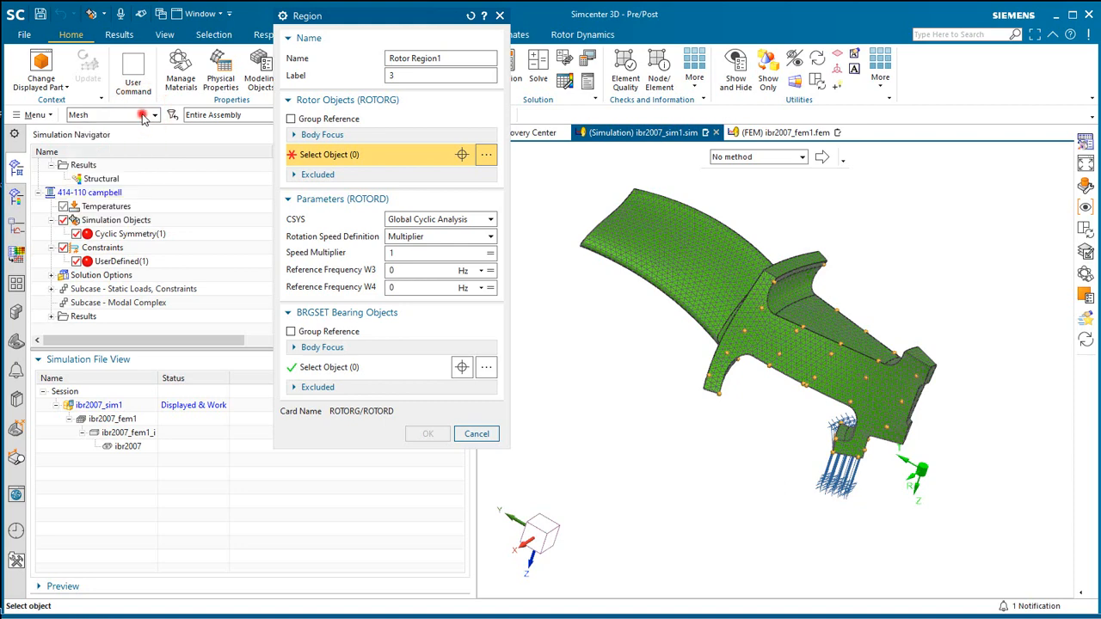
Pick the blade mesh for Rotor Region1 and confirm it as Rotor 1
click(704, 291)
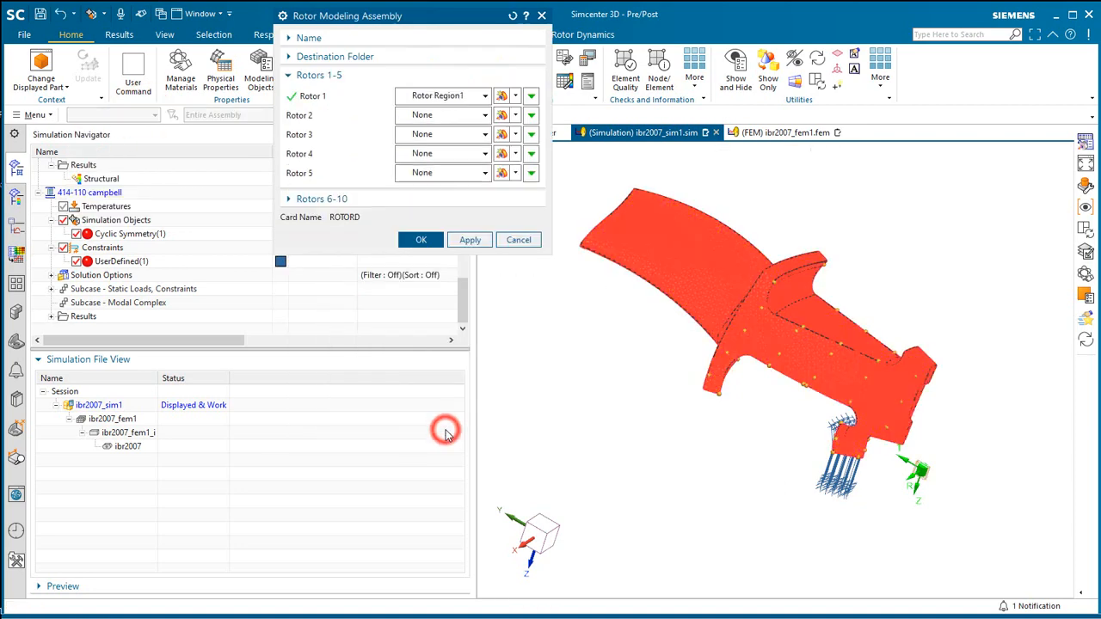
click(420, 239)
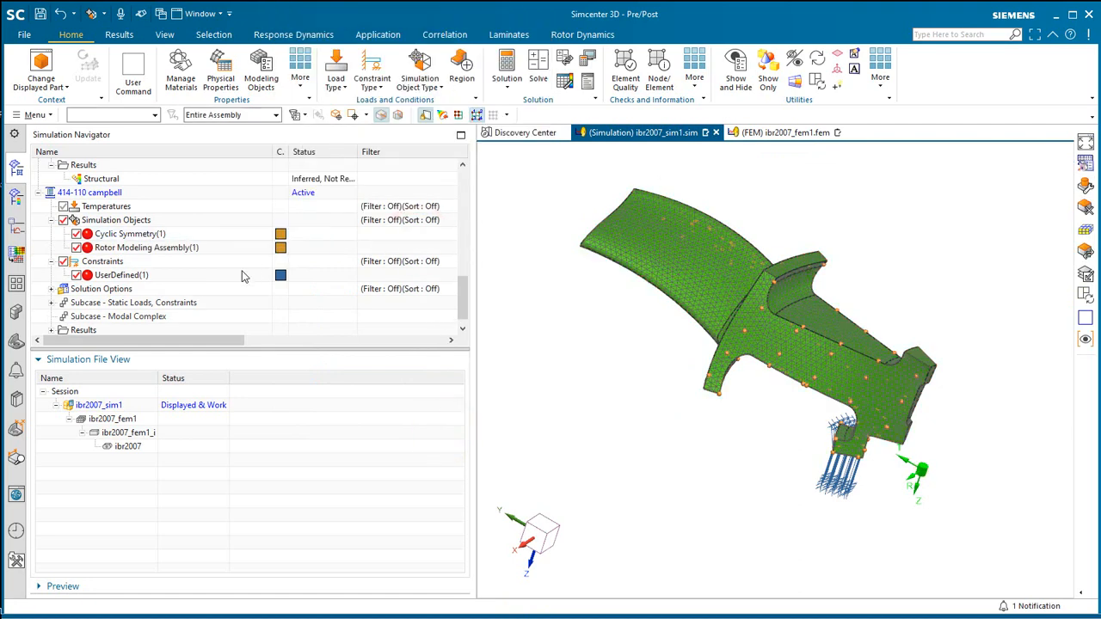
right_click(119, 315)
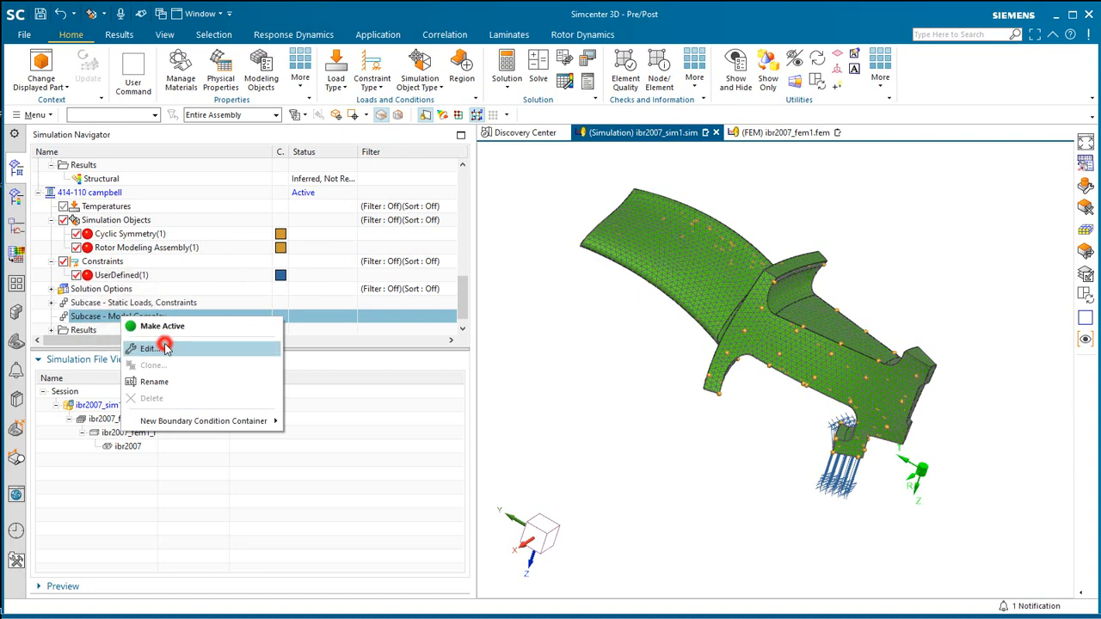
click(150, 348)
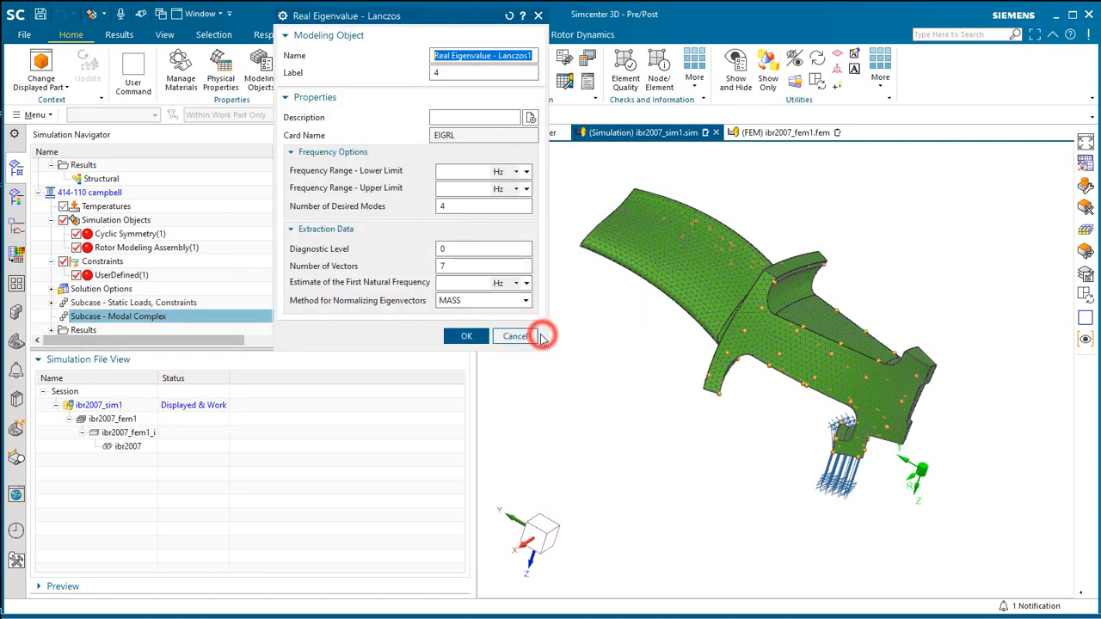
click(479, 206)
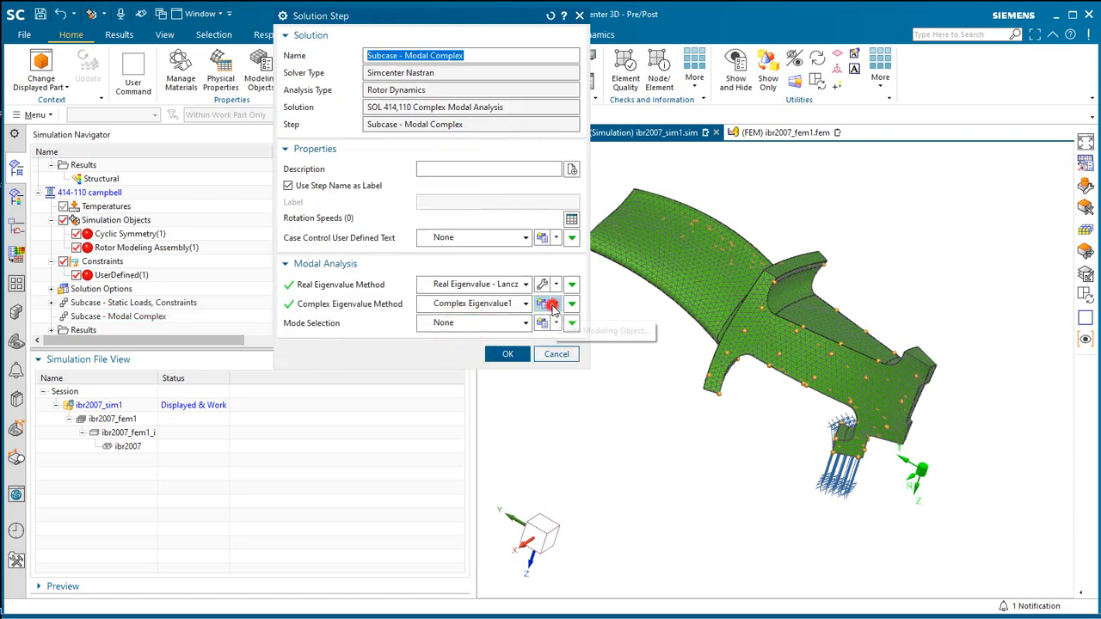
click(549, 304)
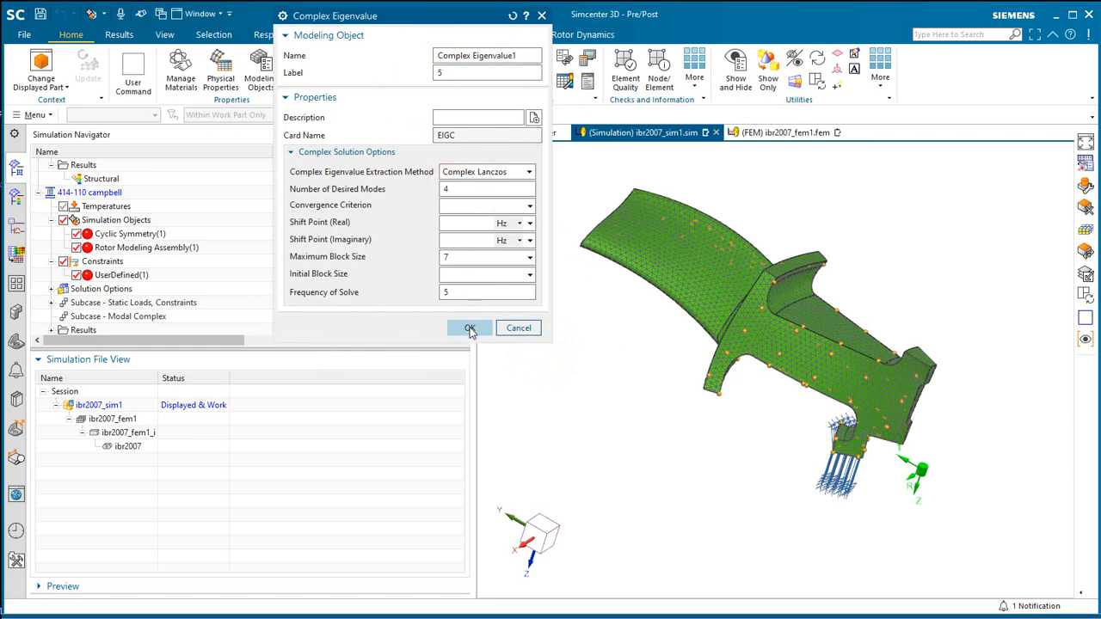
click(468, 327)
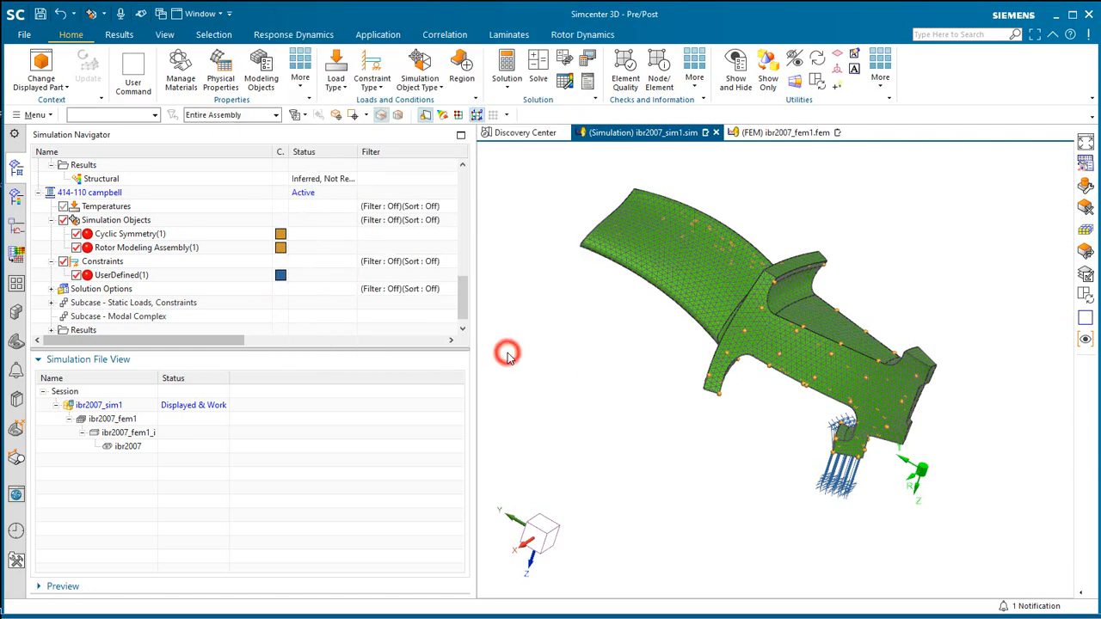
mouse_move(182, 266)
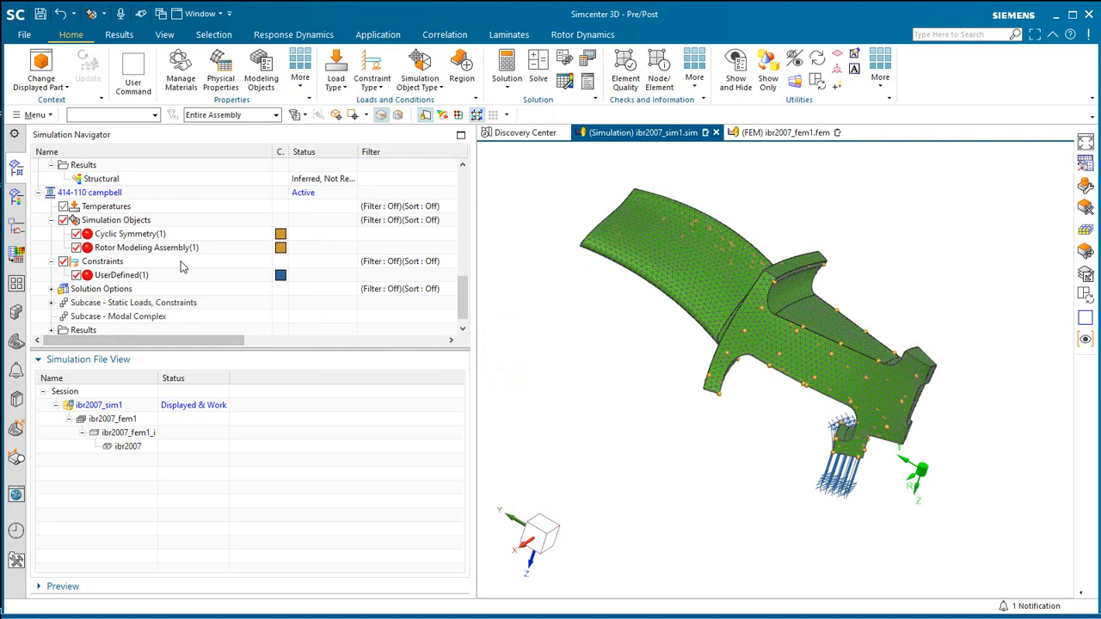
Solve 414-110 campbell, decline the review, and close both job monitor windows
right_click(78, 192)
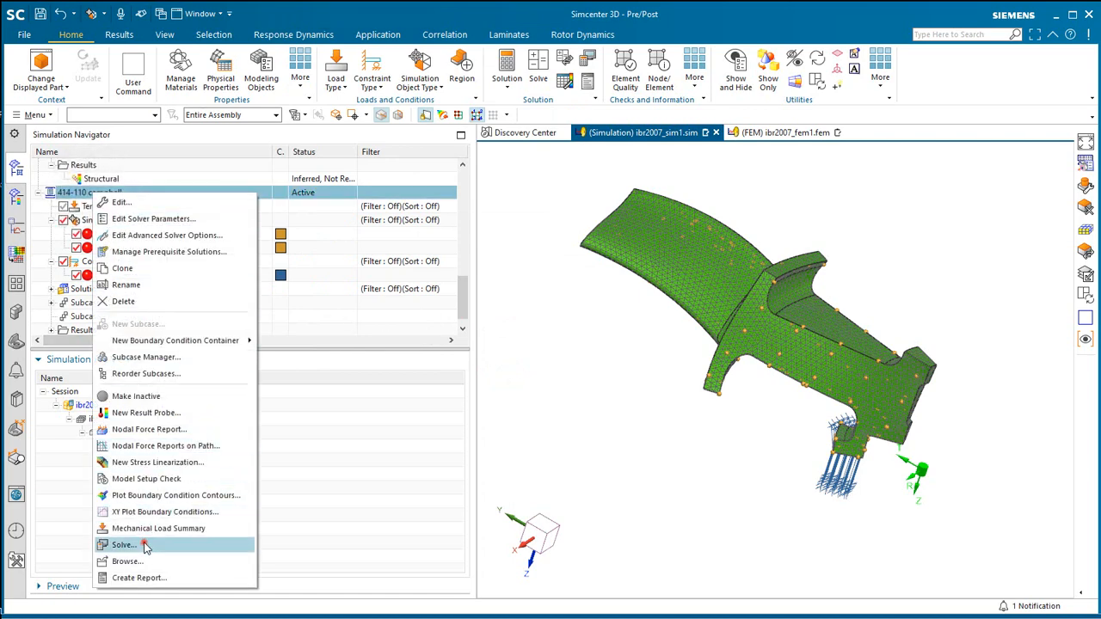
click(123, 562)
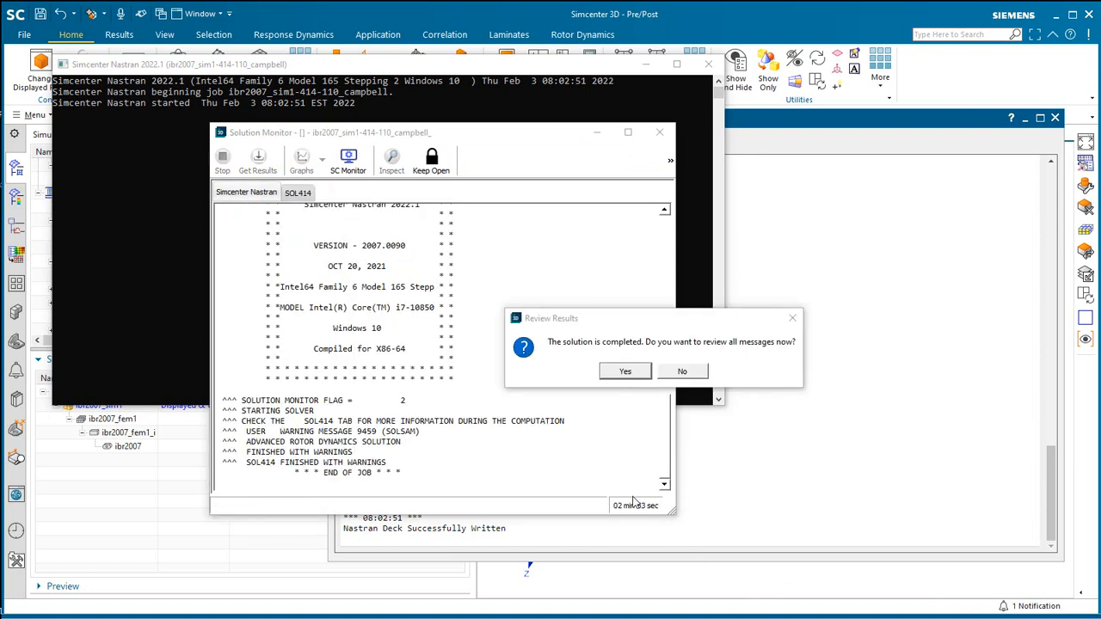
click(682, 371)
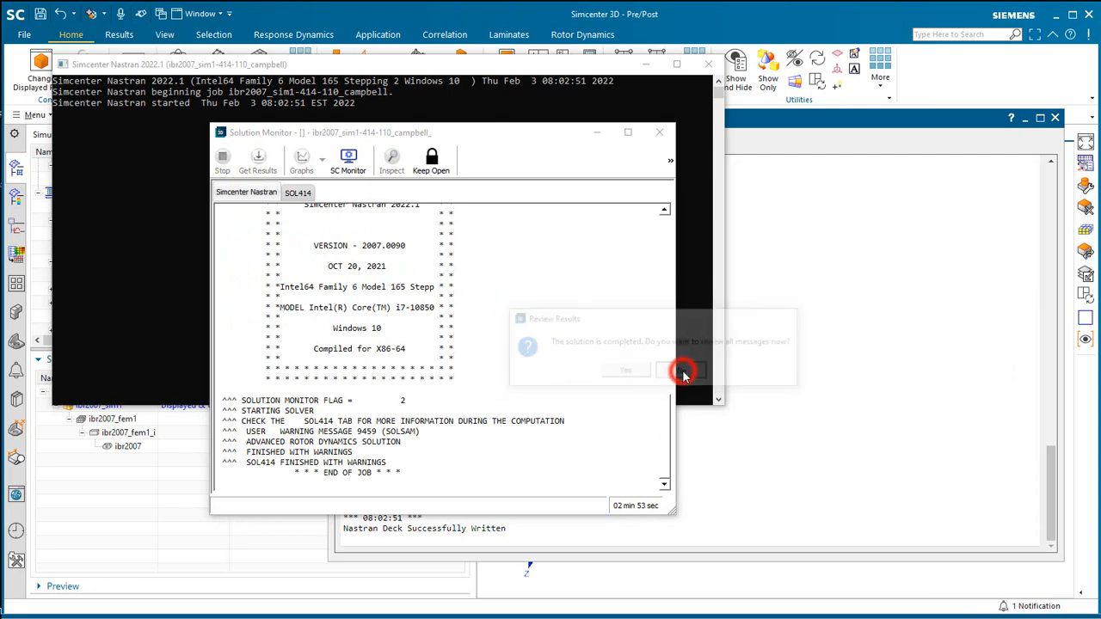
click(681, 373)
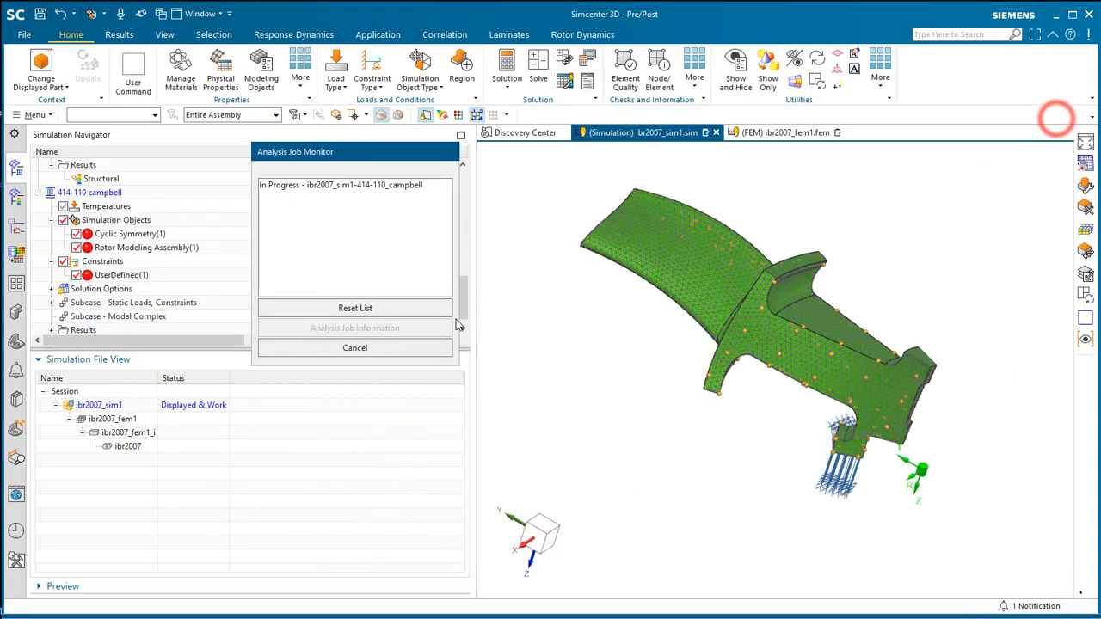
click(355, 348)
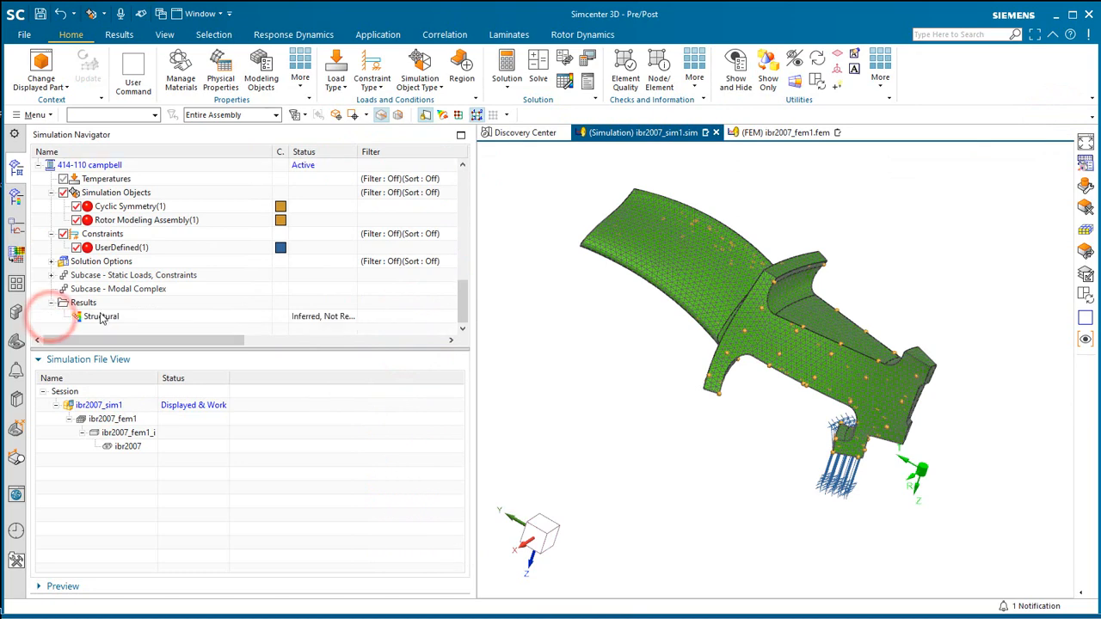
Load the campbell Structural results and select the 1P_Line-Fixed graph
click(101, 316)
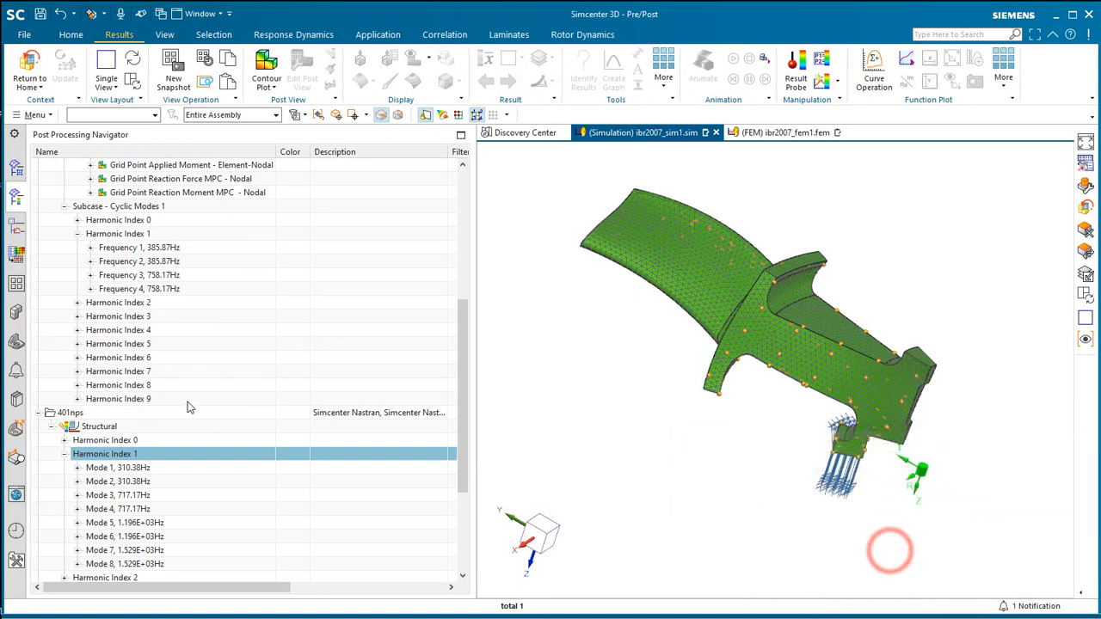
scroll(down, 3)
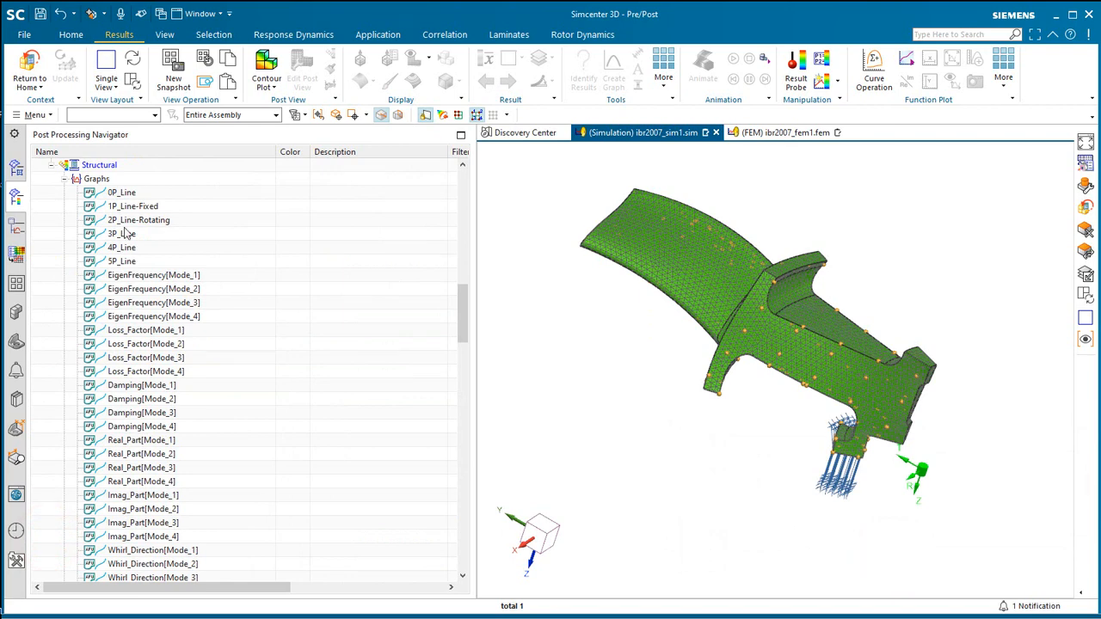
click(132, 205)
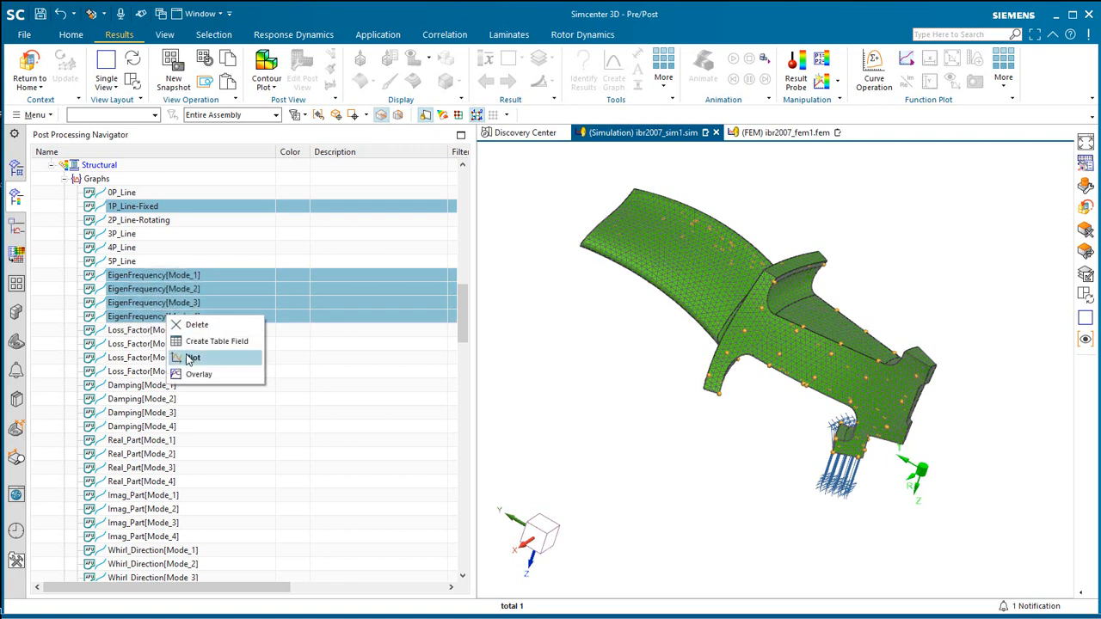
Plot the 1P line with modes 1-4 versus speed and probe the 1P/mode 3 crossing
click(192, 357)
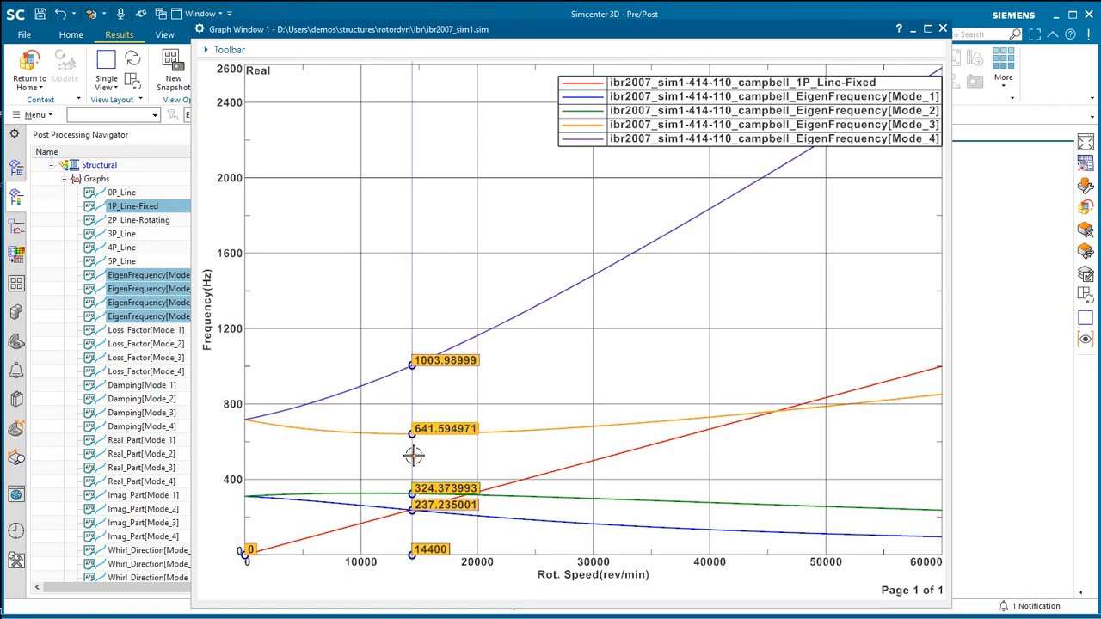
drag(413, 456, 468, 467)
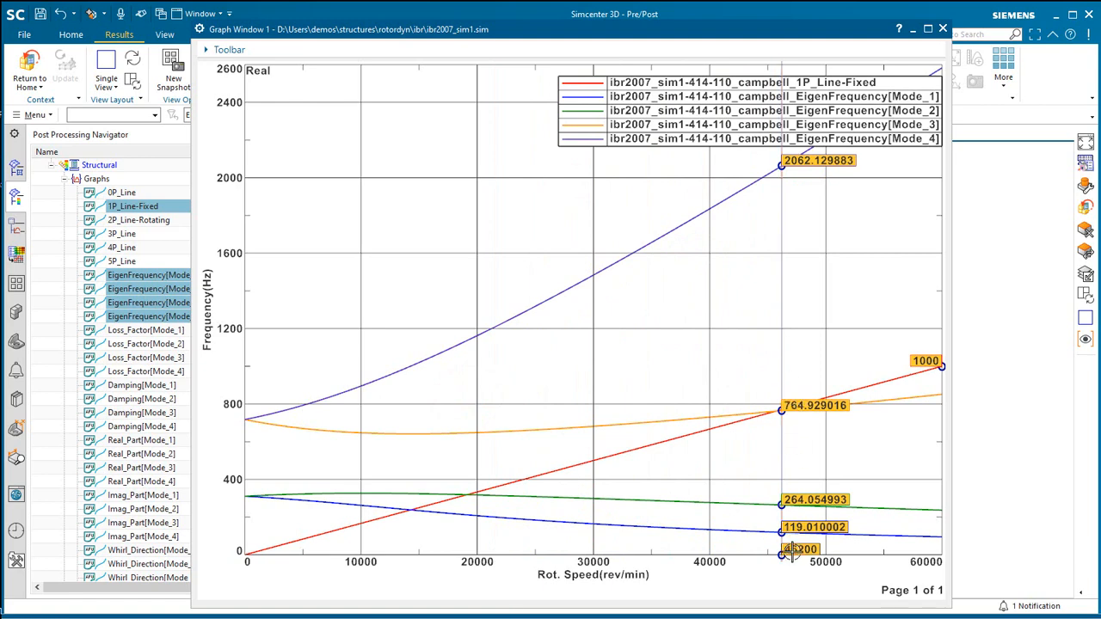
mouse_move(787, 550)
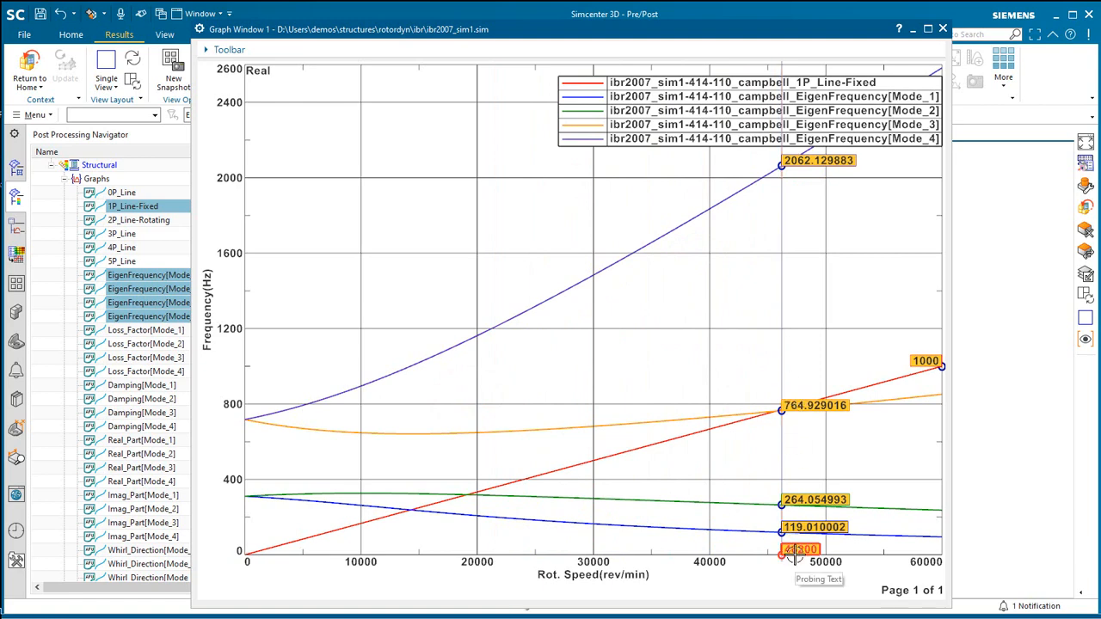